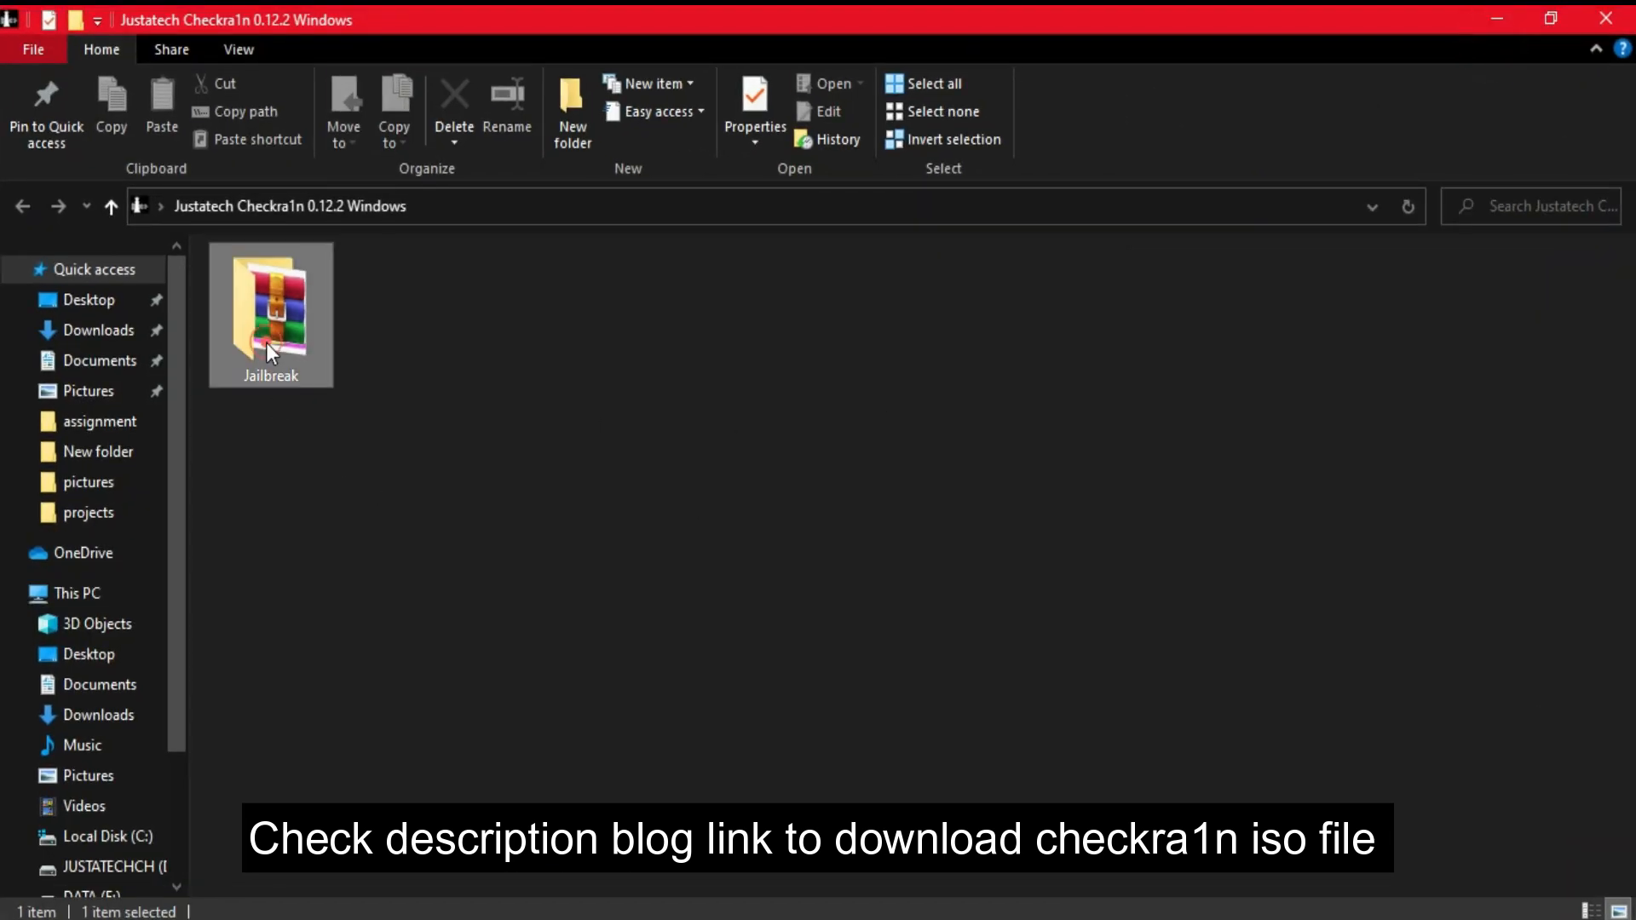
# Step: Extract the Justatech Checkra1n0.12.2 Windows.rar archive inside the Jailbreak folder
pyautogui.doubleClick(269, 314)
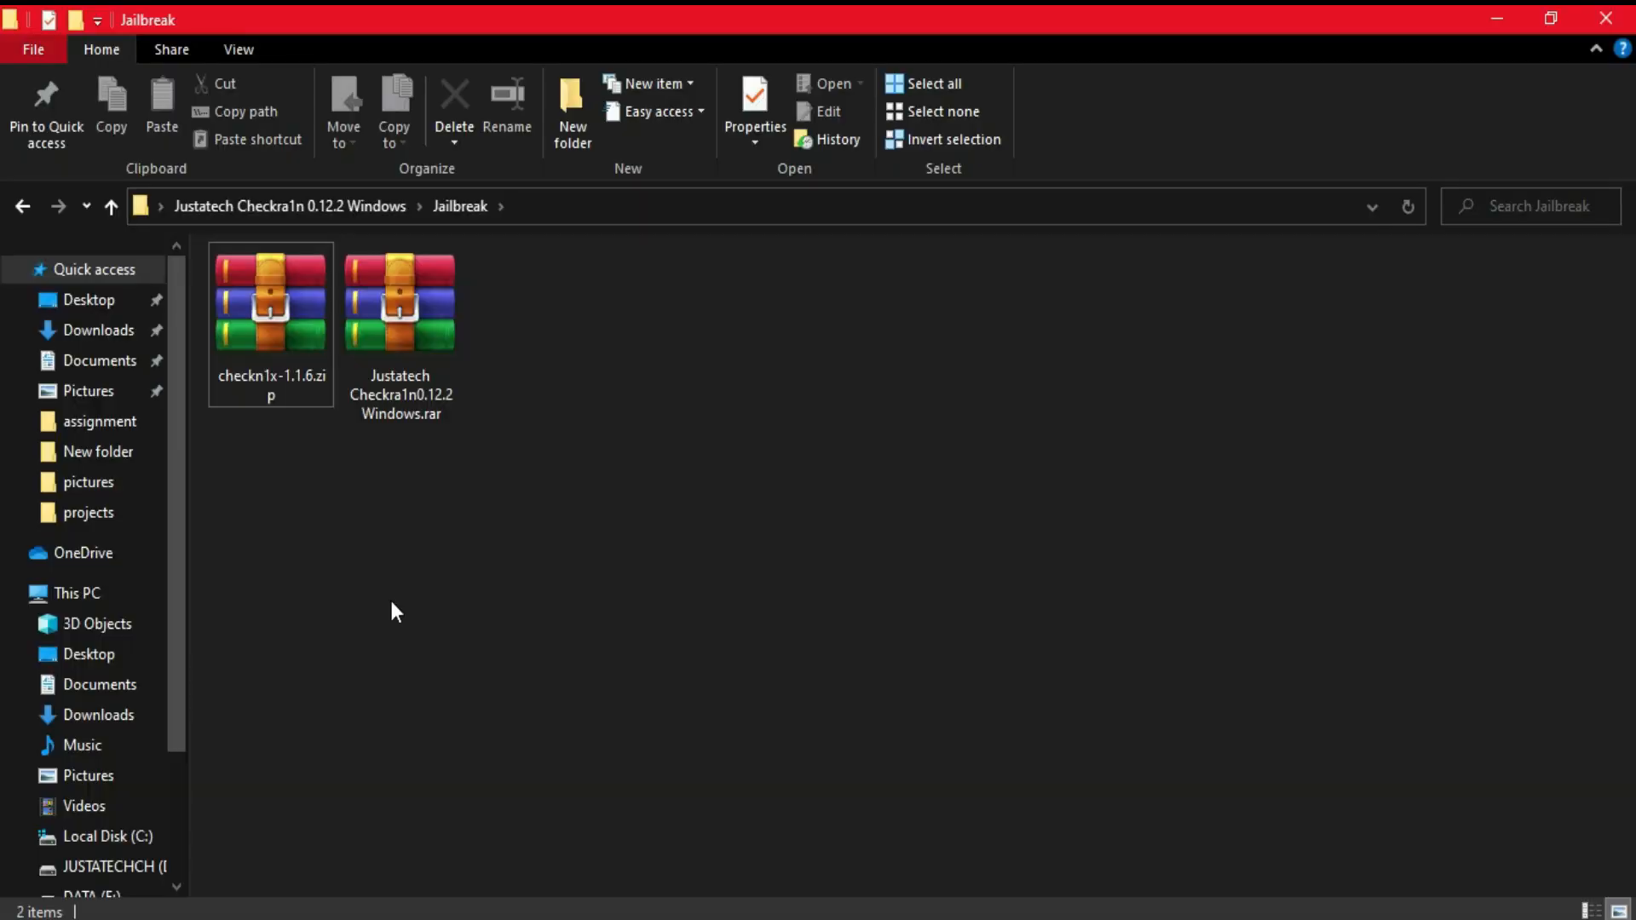
pyautogui.click(400, 329)
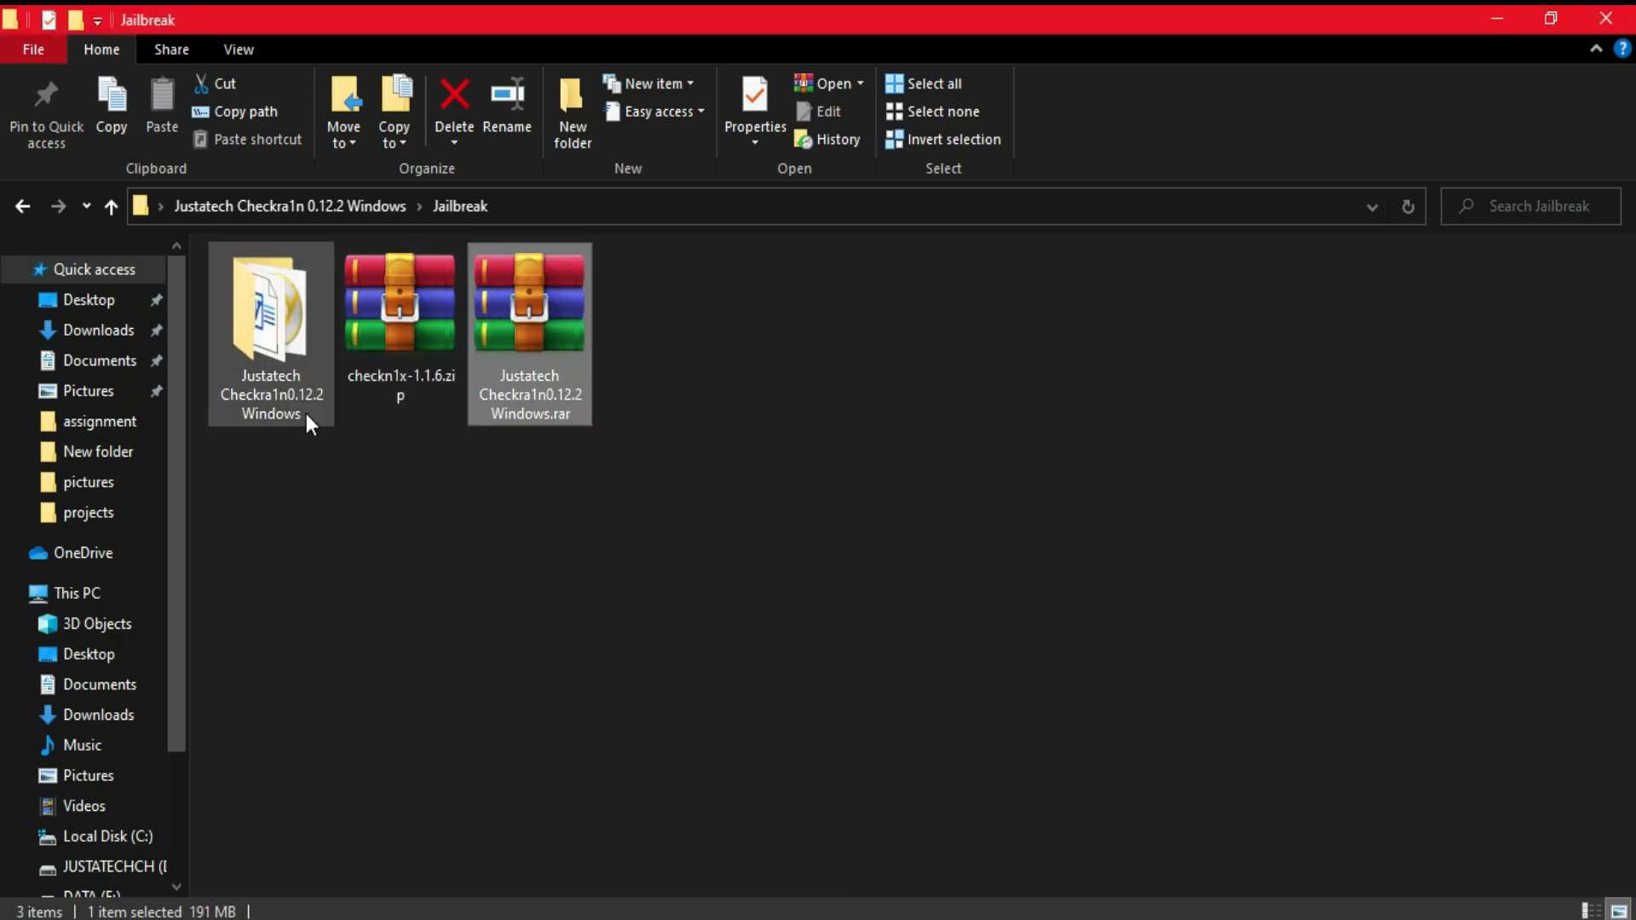
# Step: Launch rufus-3.13.exe from the extracted Justatech Checkra1n0.12.2 Windows folder
pyautogui.doubleClick(269, 307)
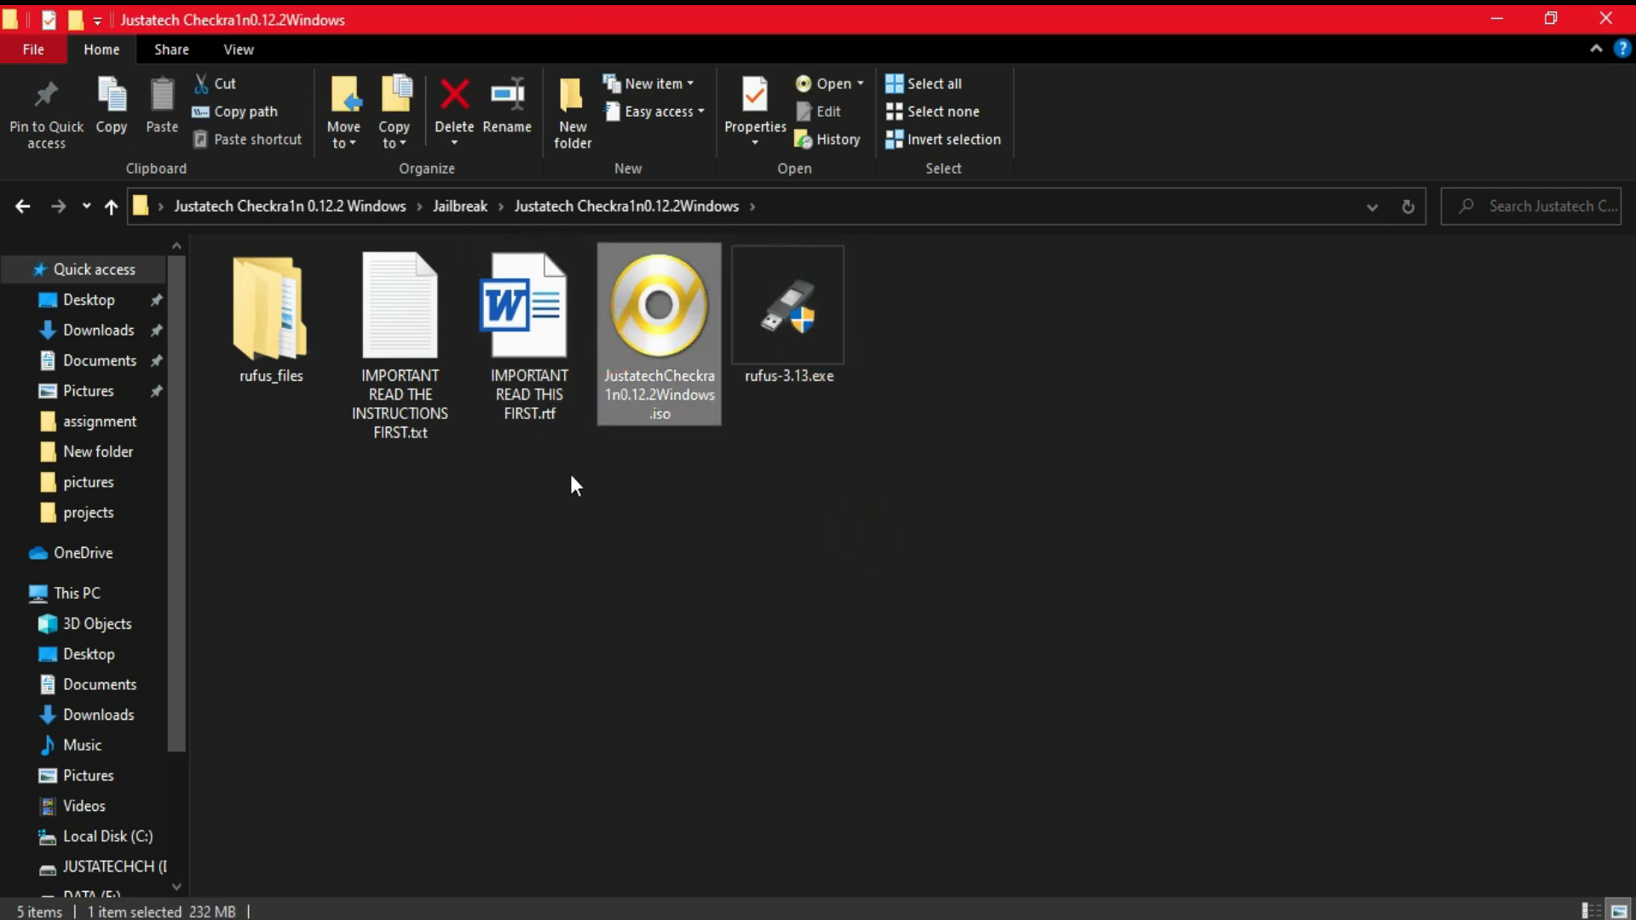
pyautogui.click(269, 307)
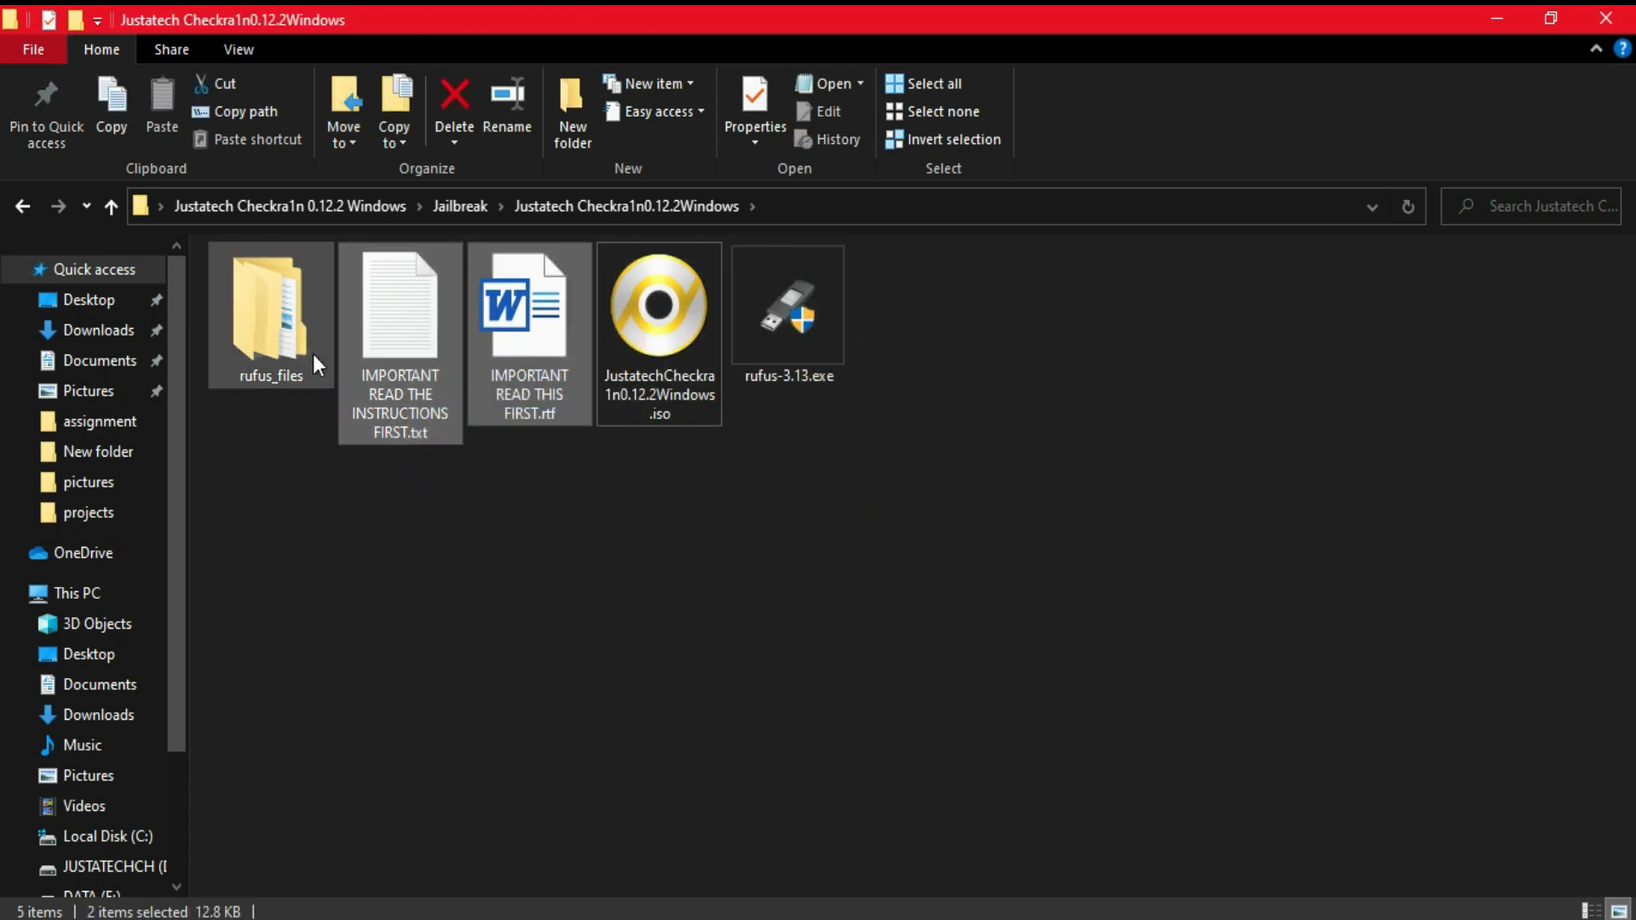
pyautogui.click(658, 307)
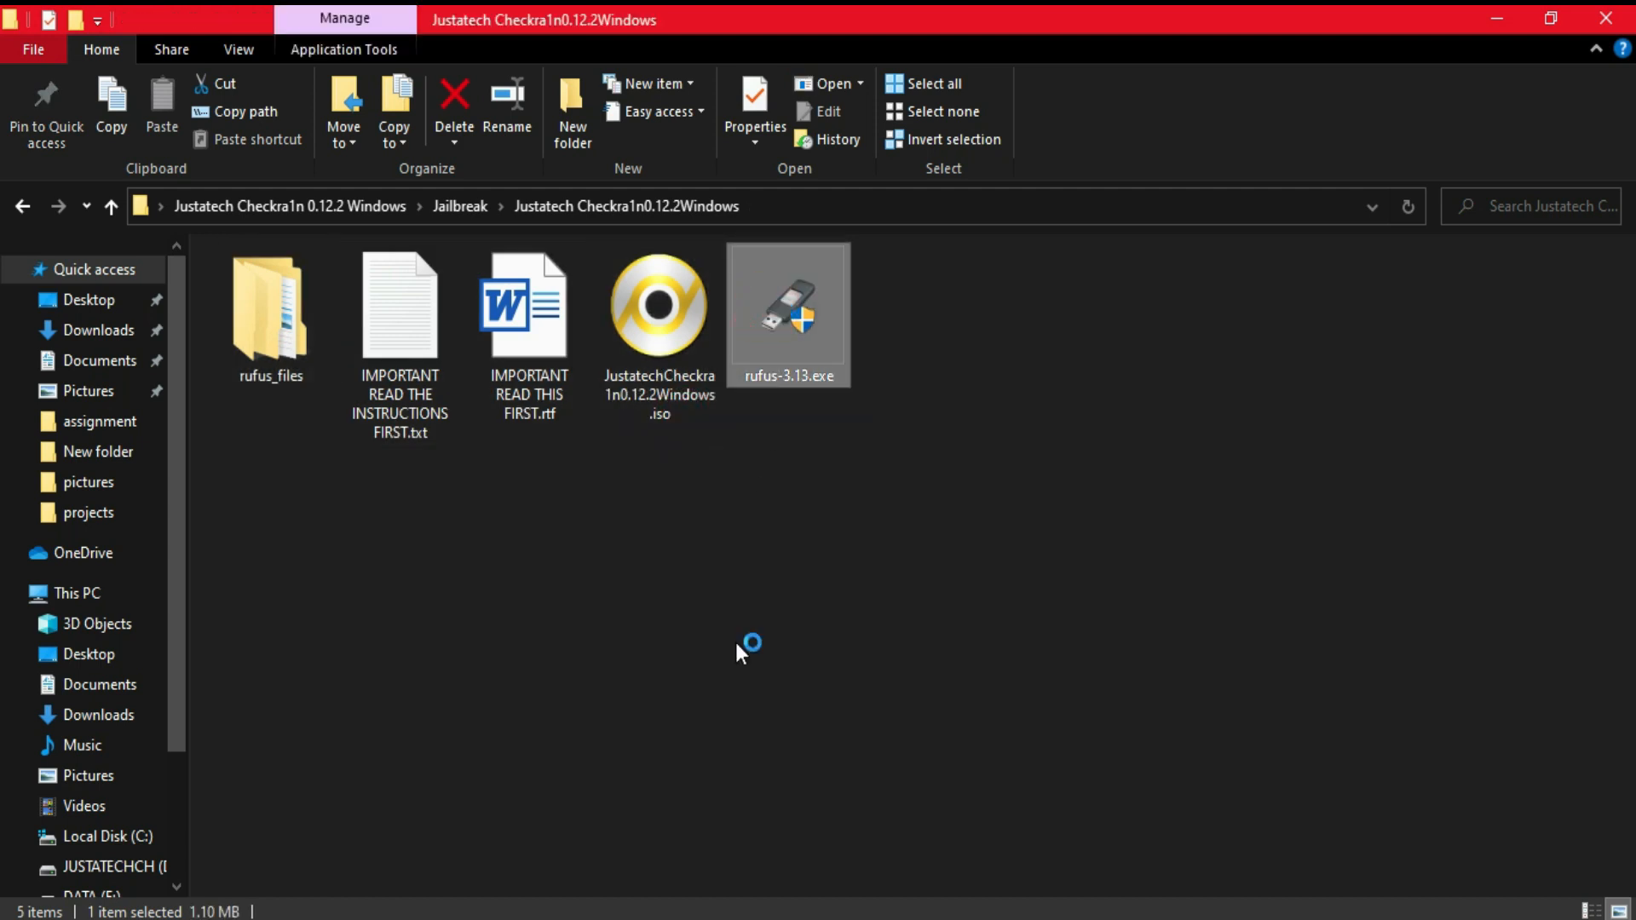
pyautogui.doubleClick(787, 313)
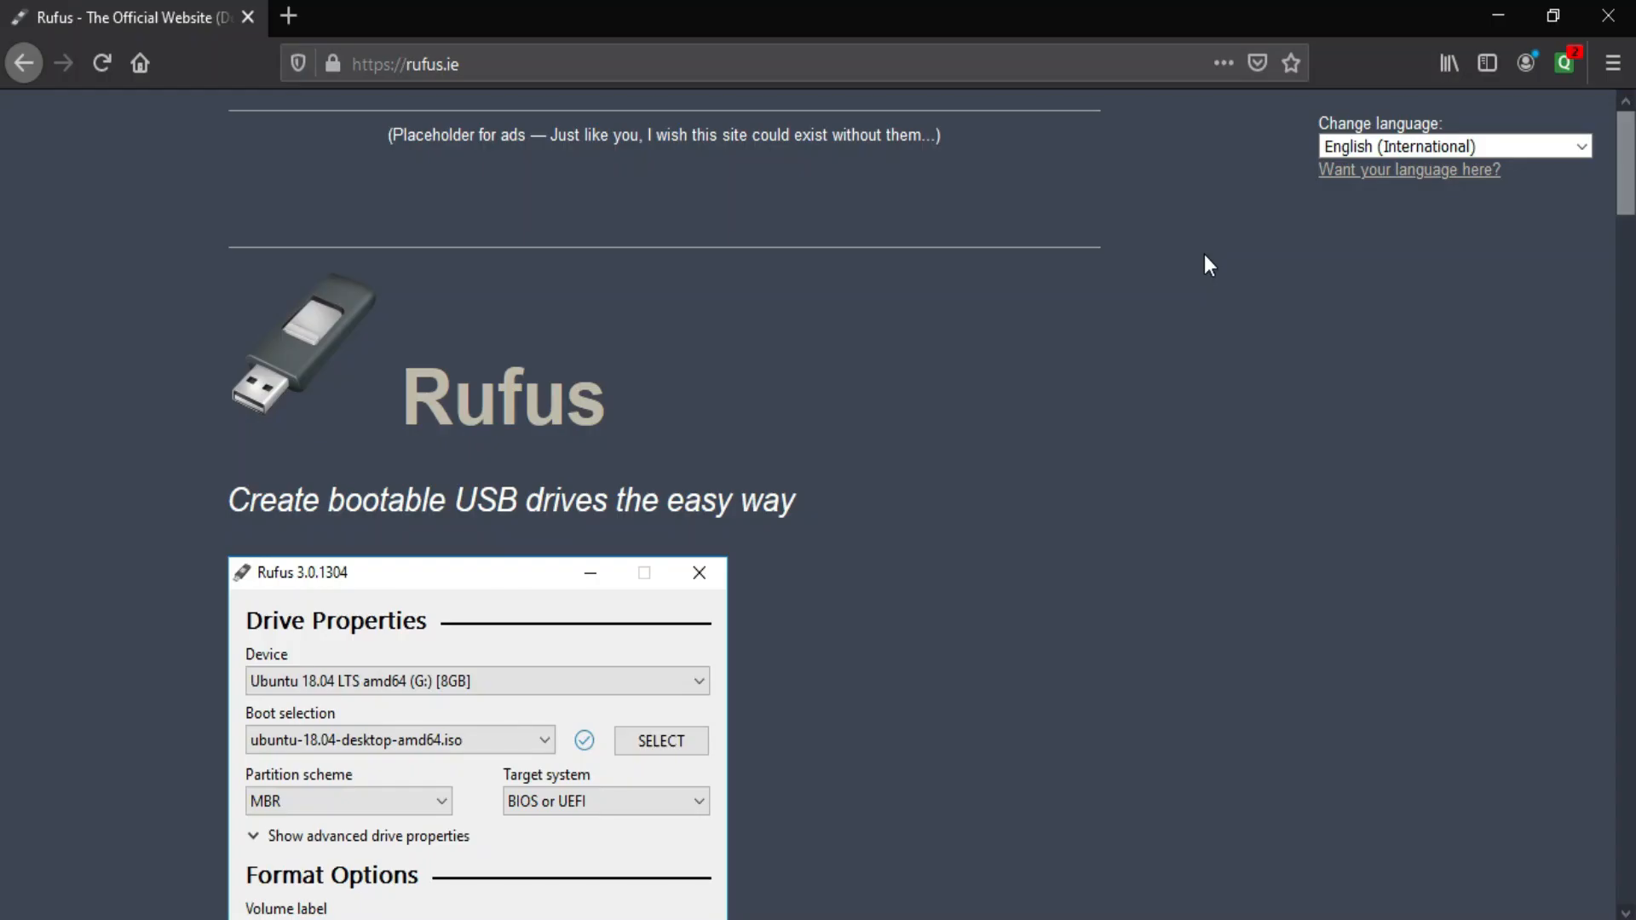
pyautogui.moveTo(11, 194)
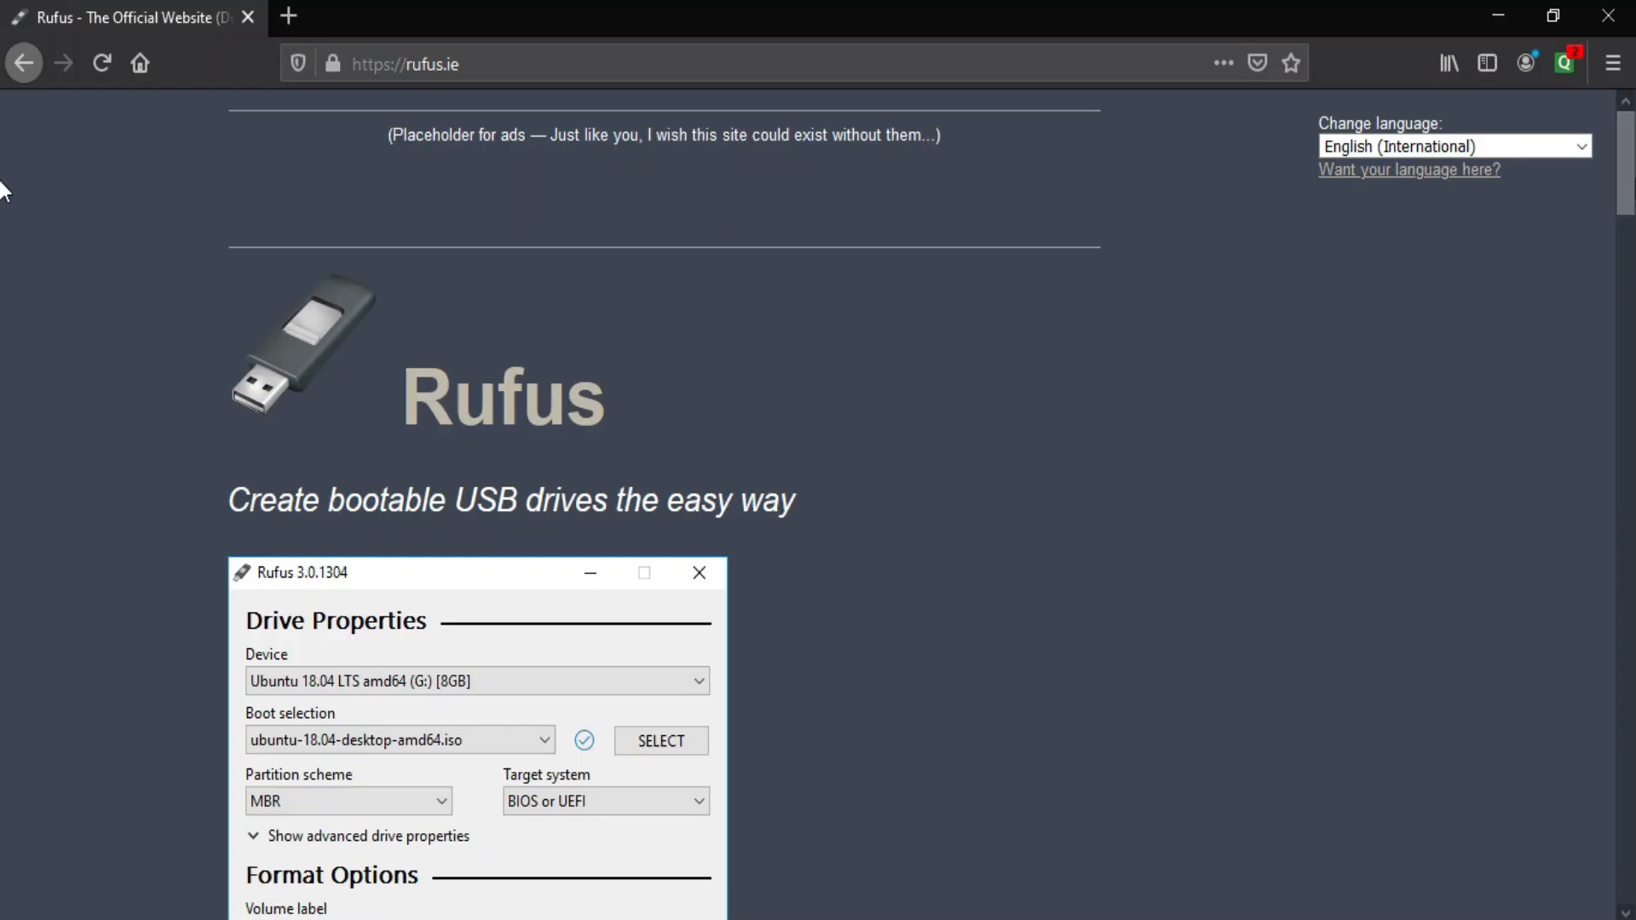
pyautogui.scroll(-3)
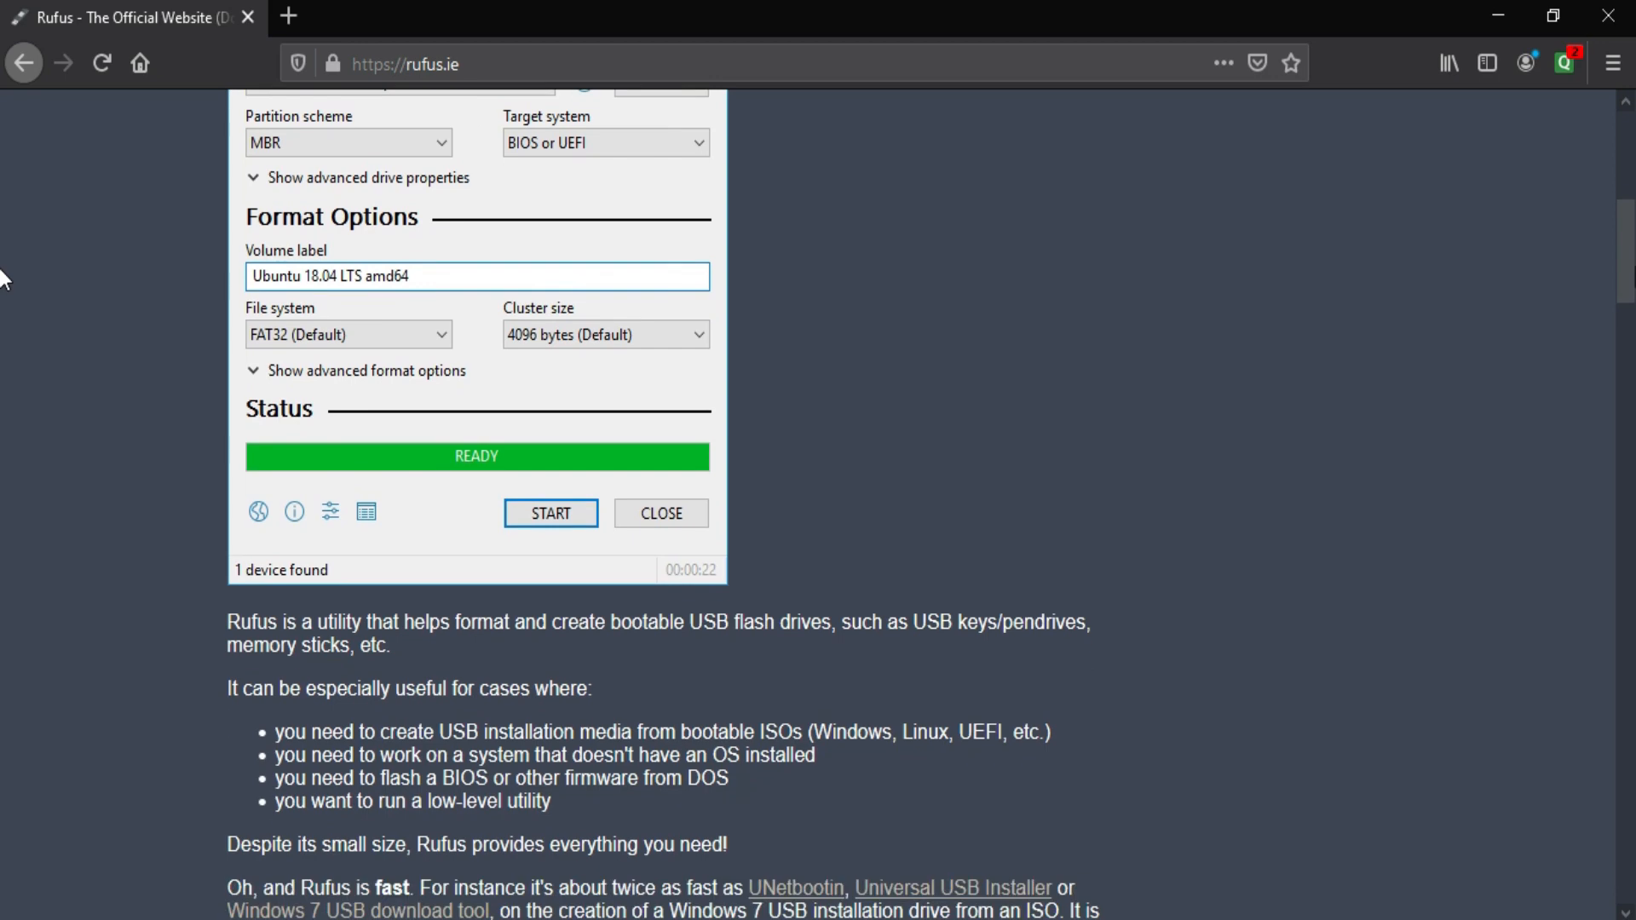
pyautogui.scroll(-3)
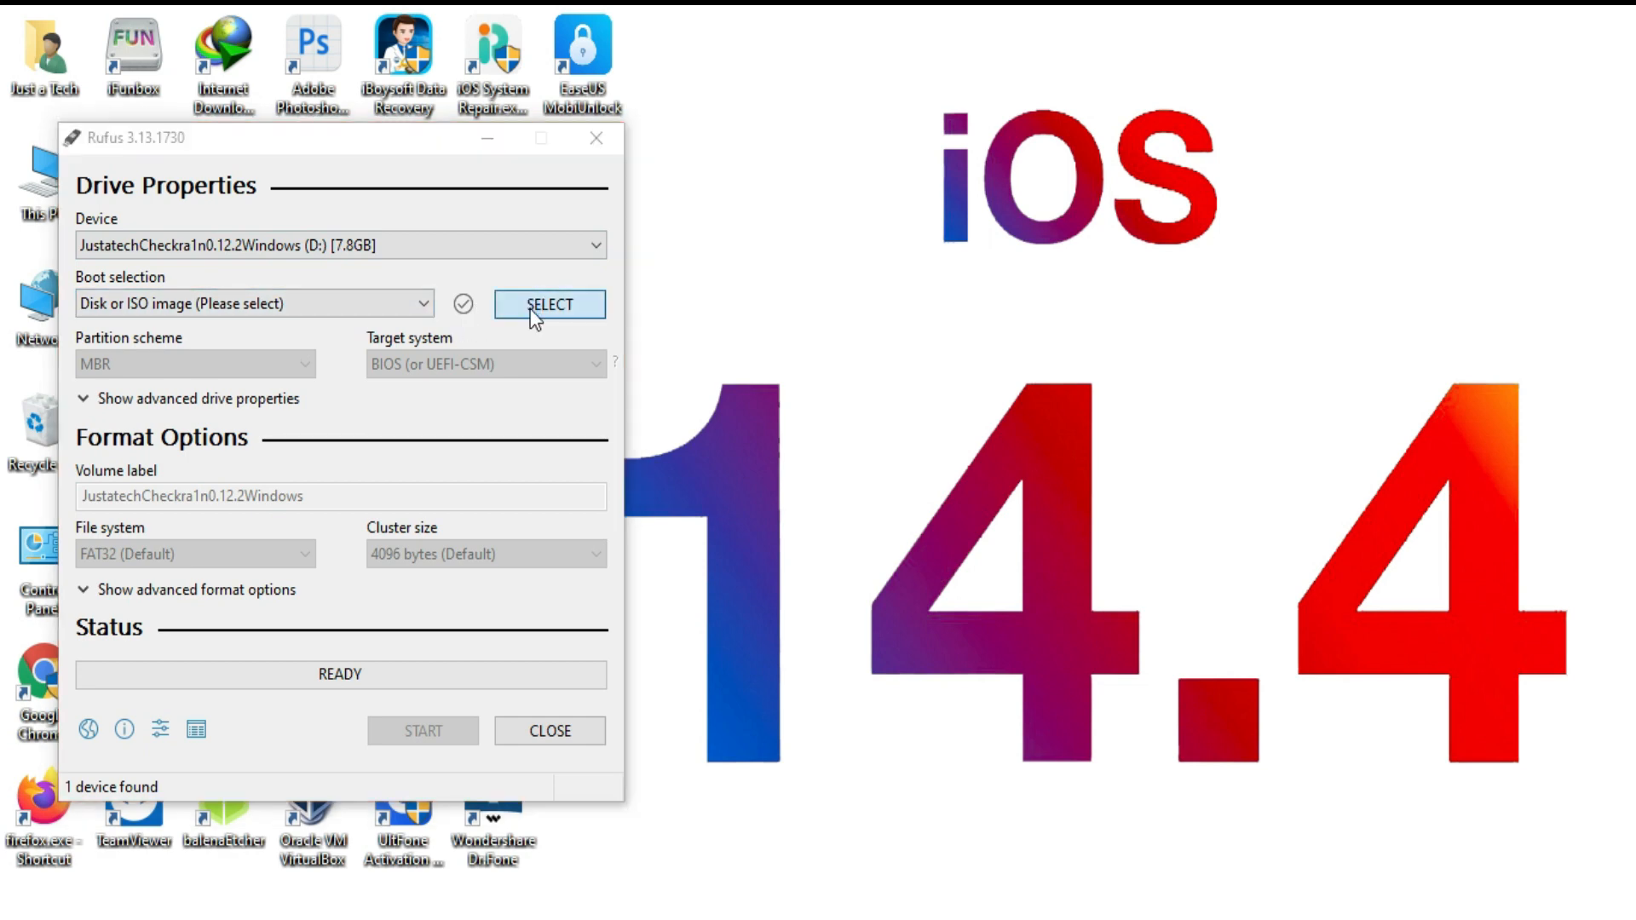
# Step: Load JustatechCheckra1n0.12.2Windows.iso from Jailbreak > Justatech Checkra1n0.12.2Windows as the boot image
pyautogui.click(548, 303)
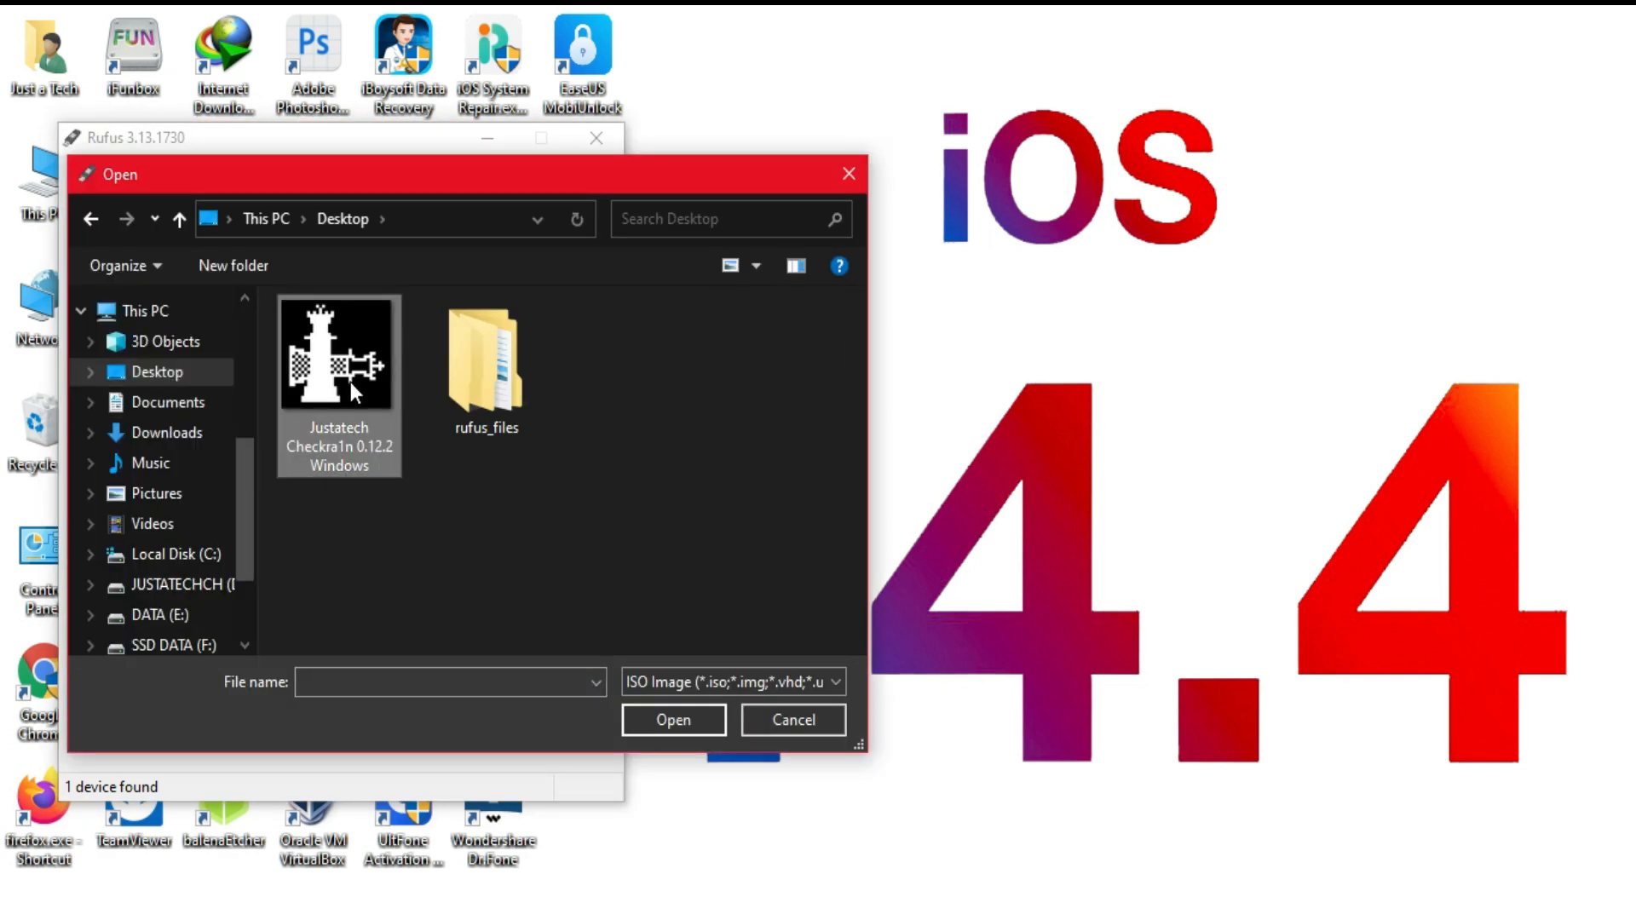
pyautogui.doubleClick(338, 351)
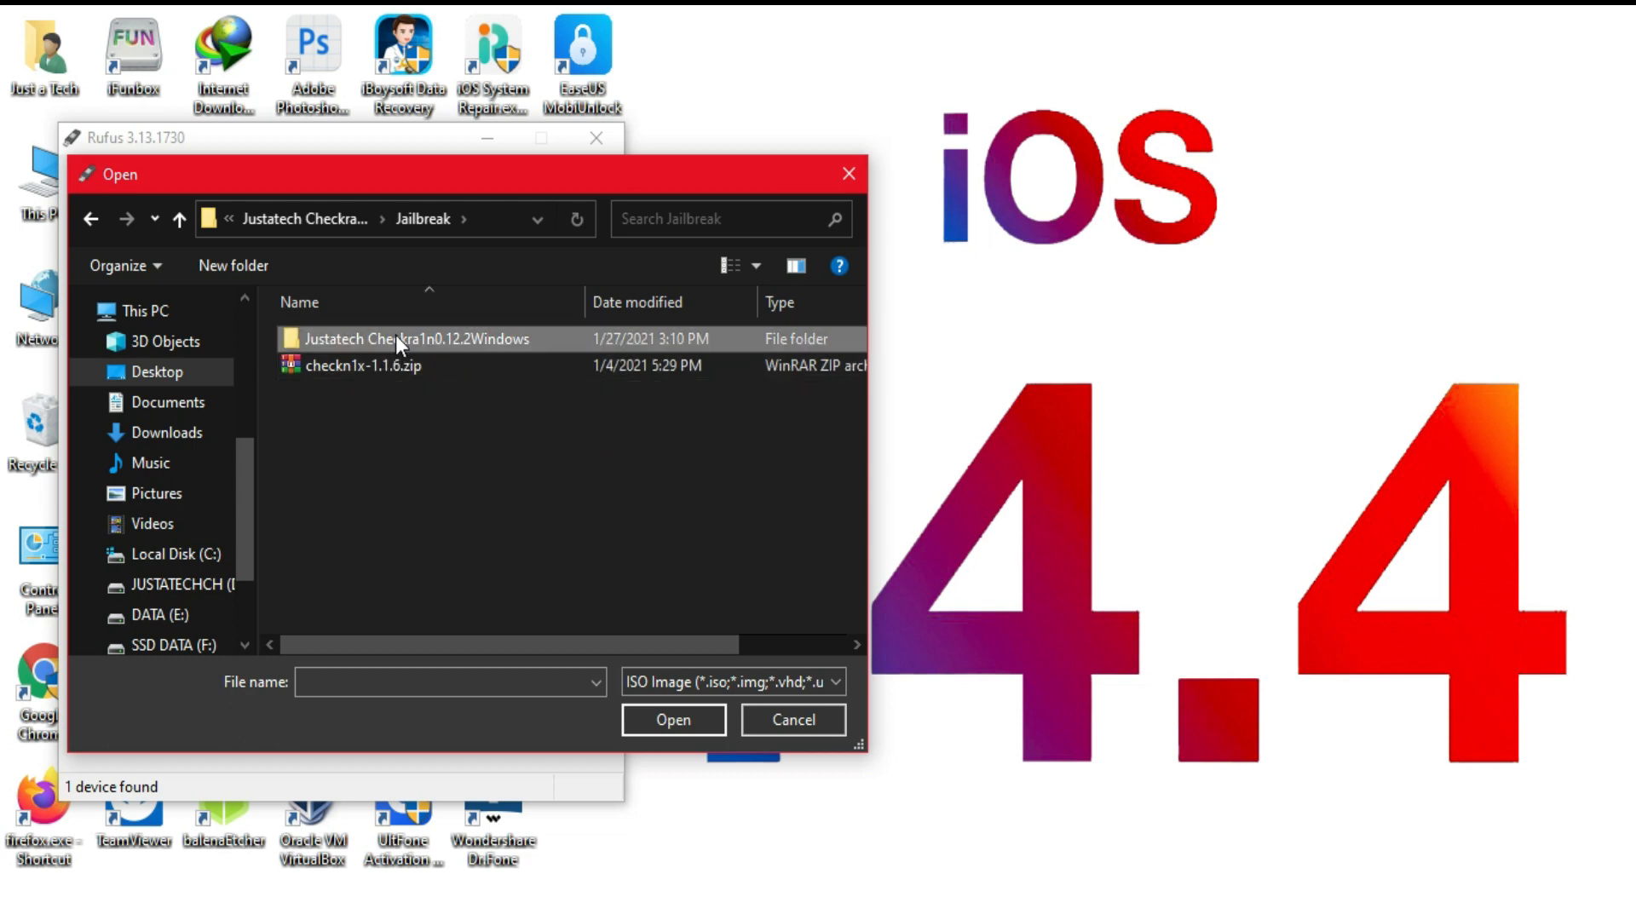
pyautogui.doubleClick(414, 337)
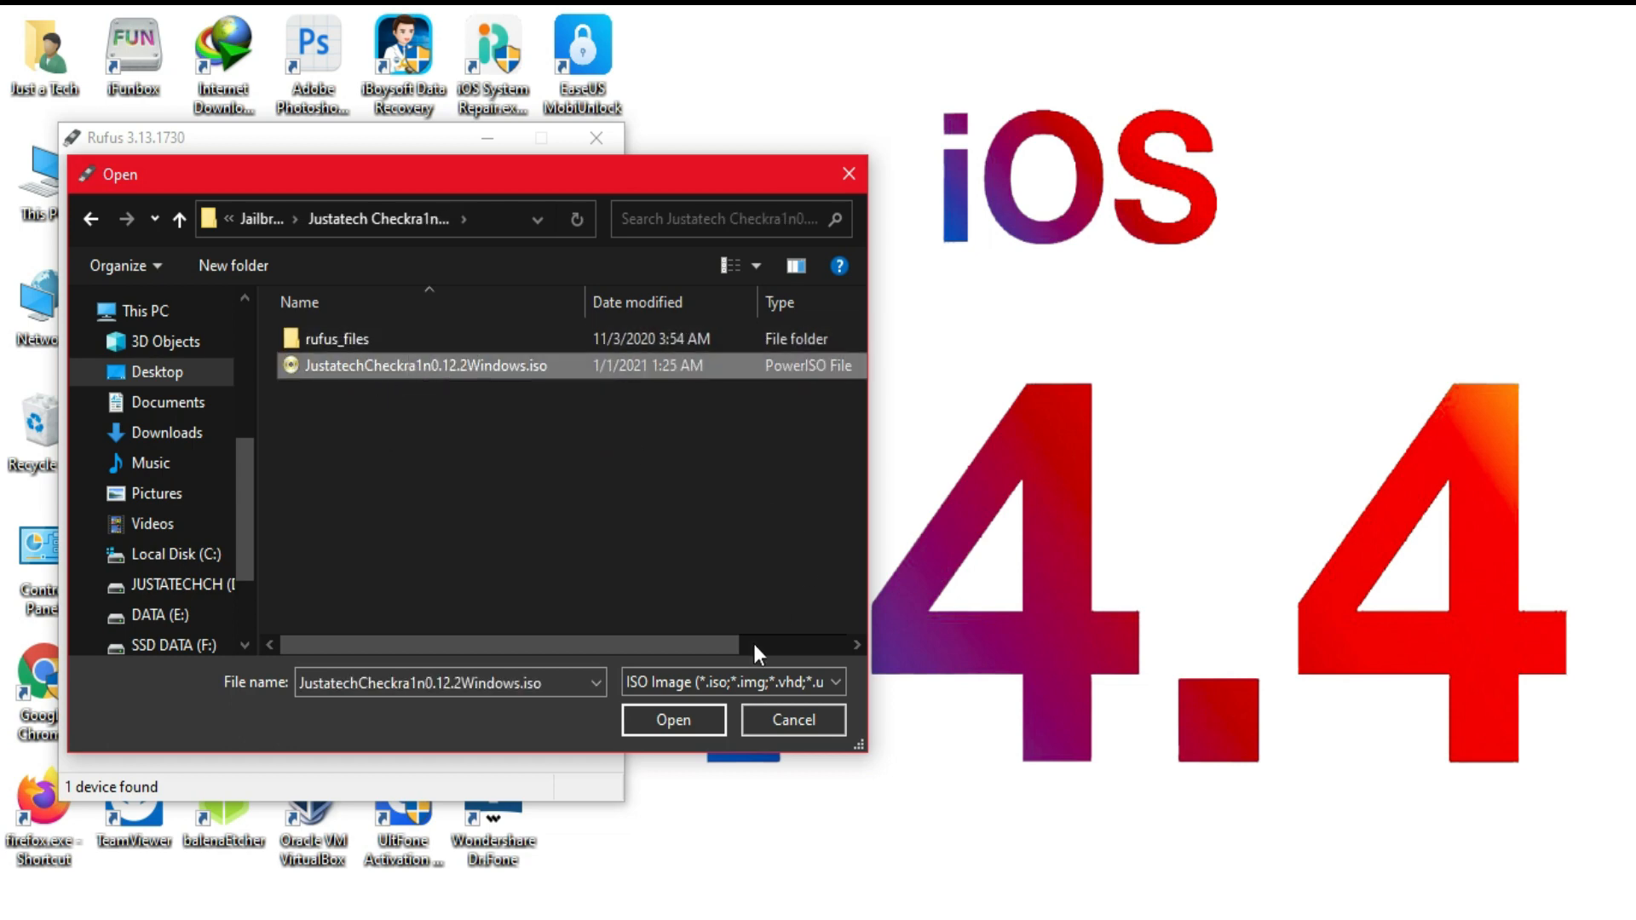
pyautogui.click(673, 719)
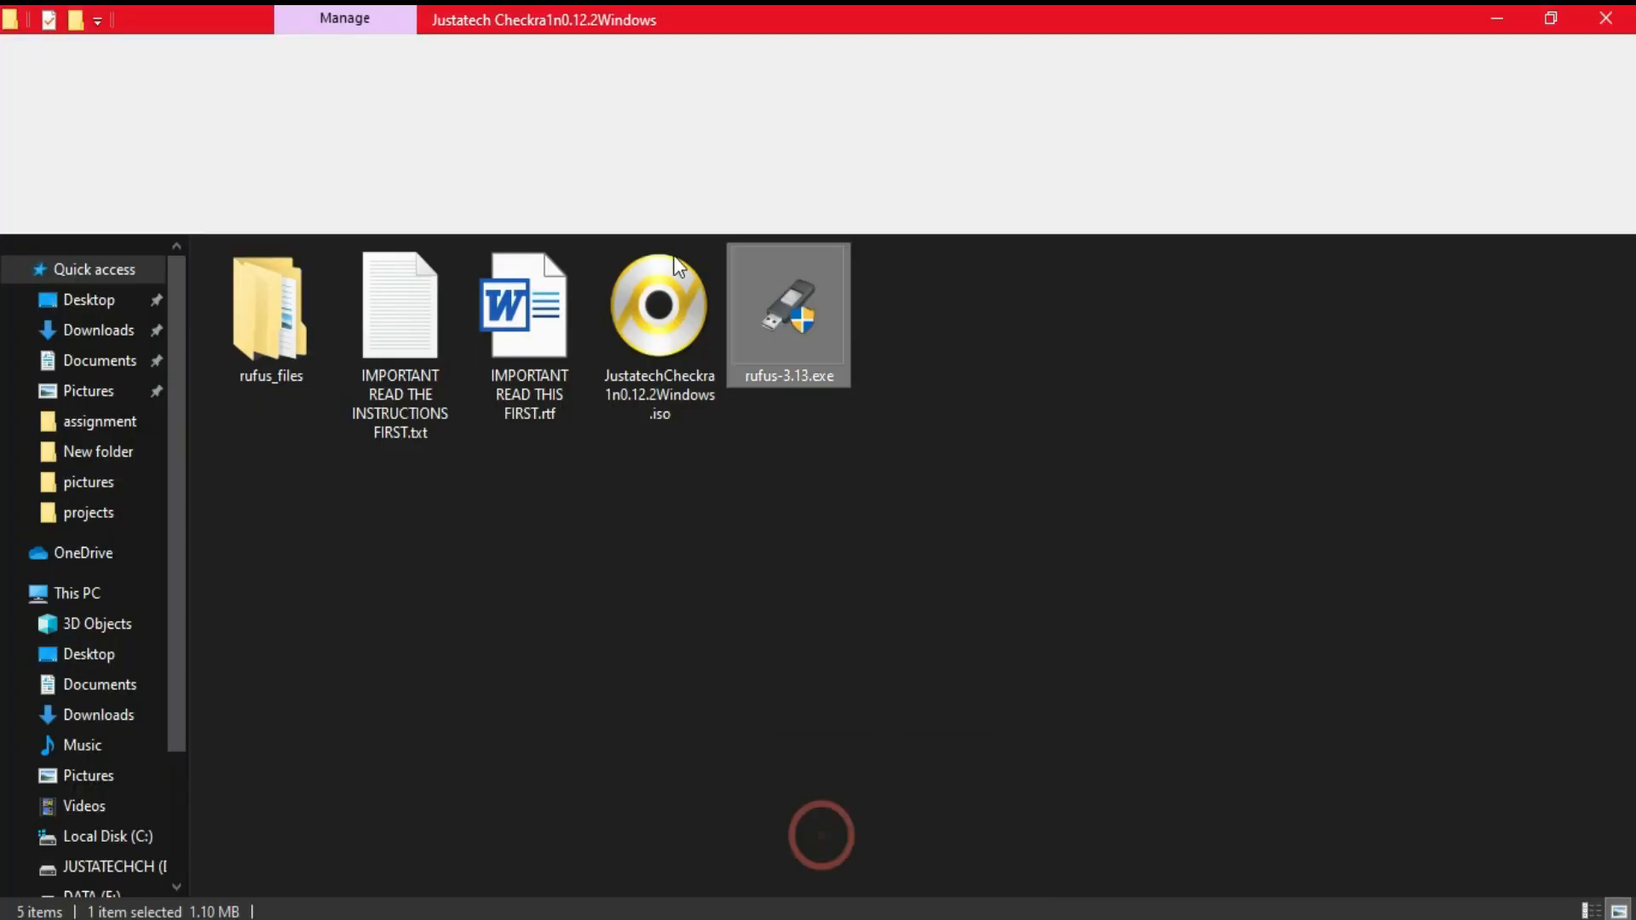
pyautogui.doubleClick(787, 314)
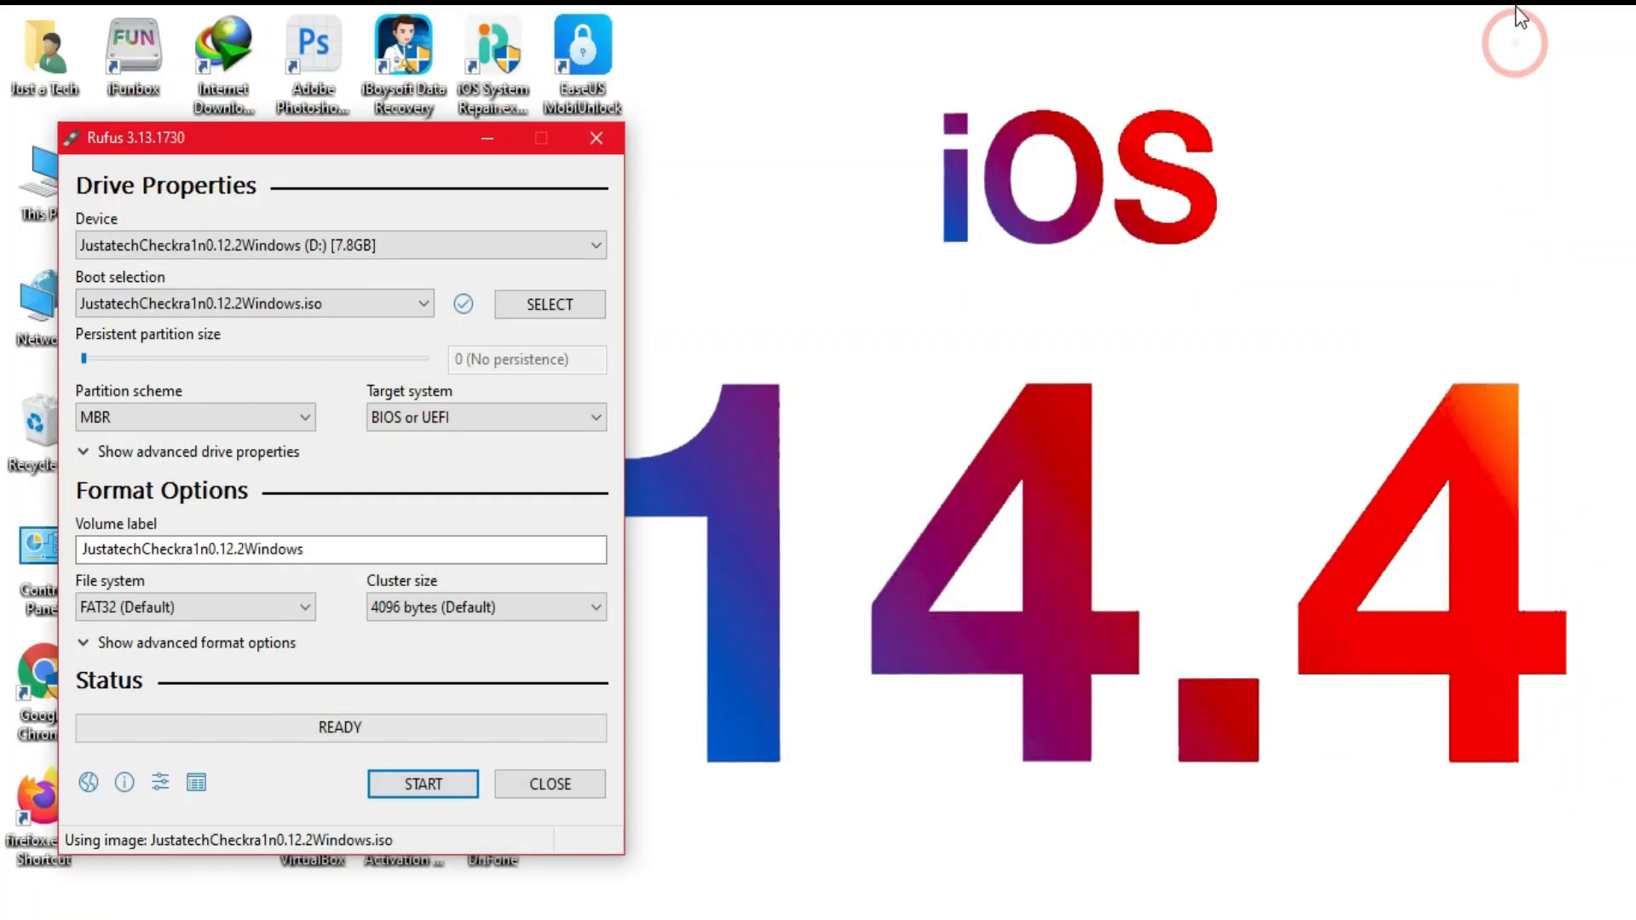
pyautogui.click(194, 418)
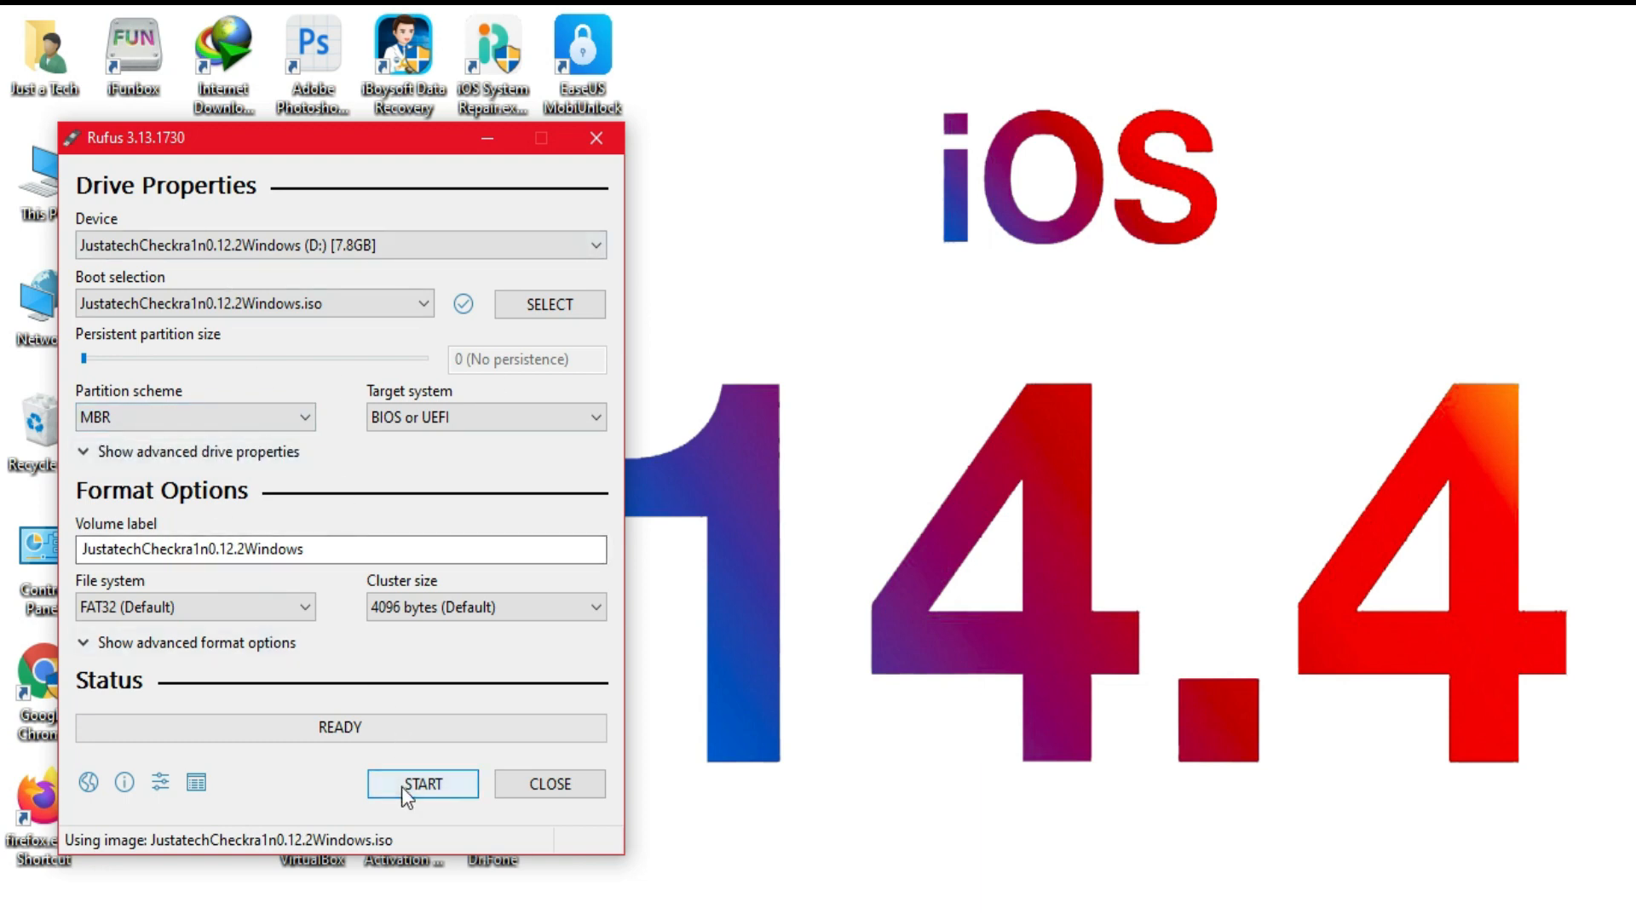
# Step: Start writing the checkra1n image to the USB drive, accepting the data-loss warning
pyautogui.click(423, 783)
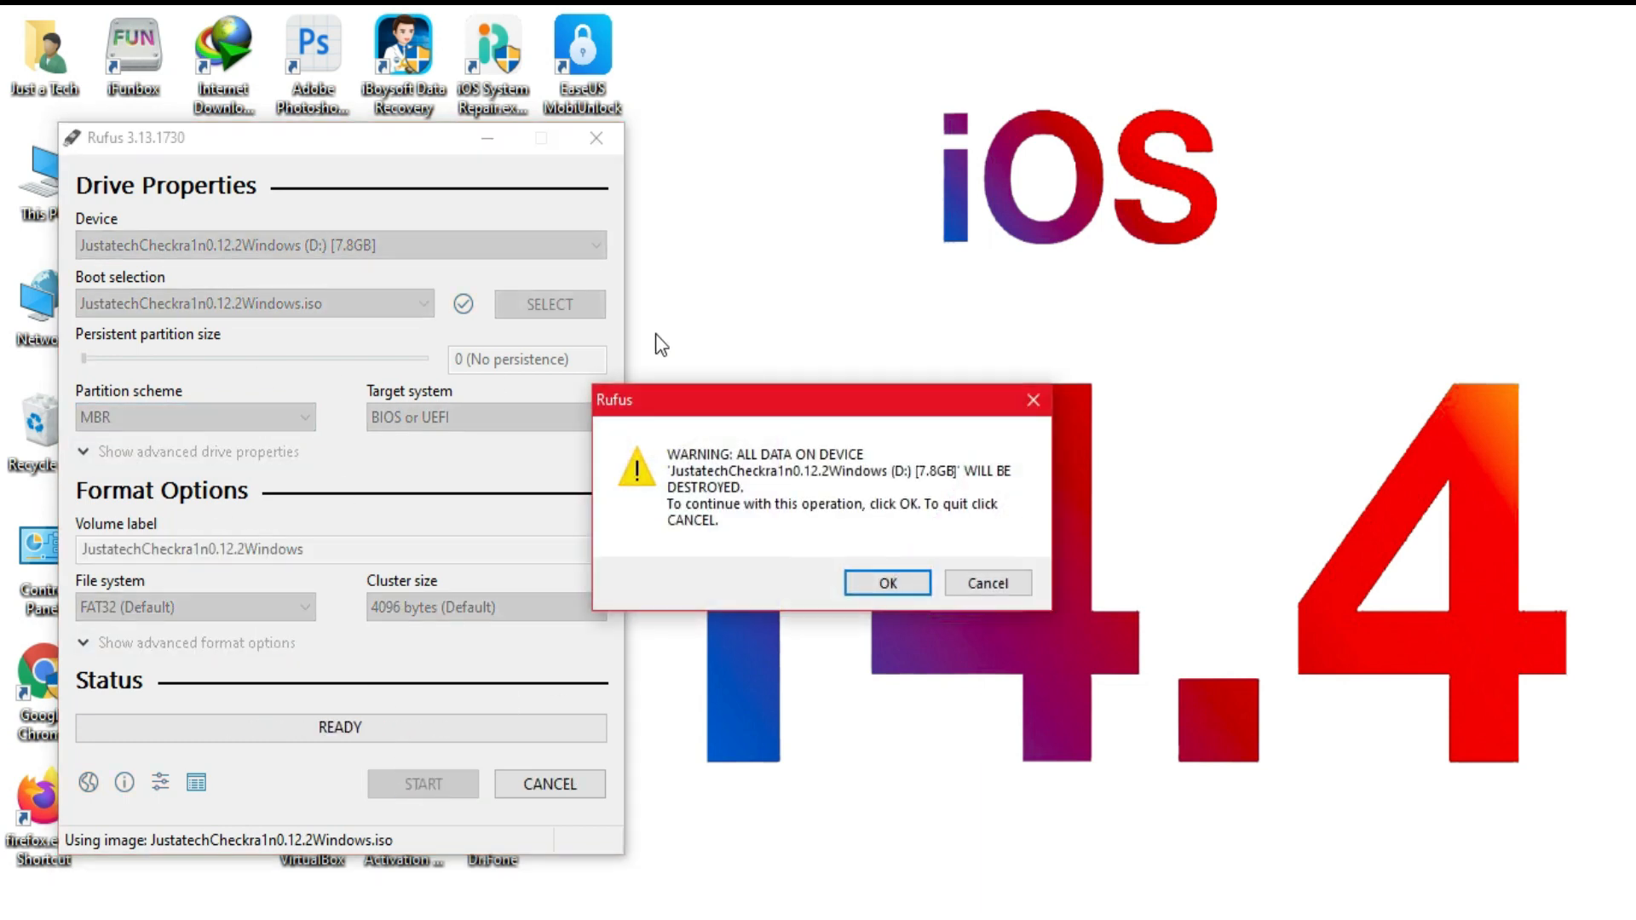
pyautogui.click(886, 582)
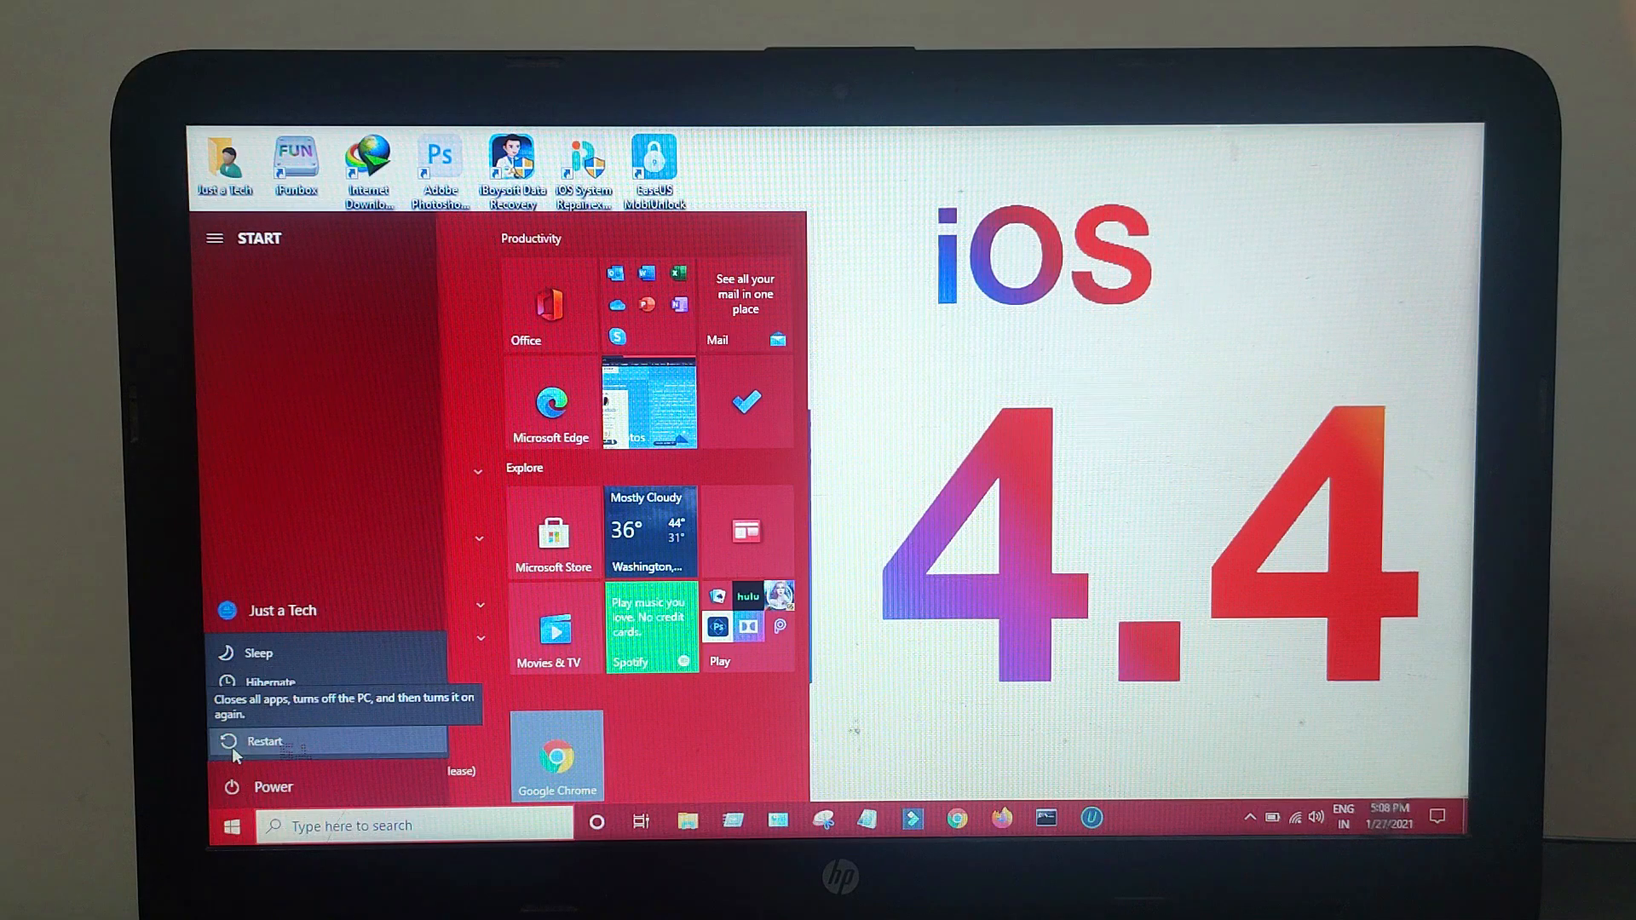
# Step: Restart the PC from the Windows power options
pyautogui.click(264, 742)
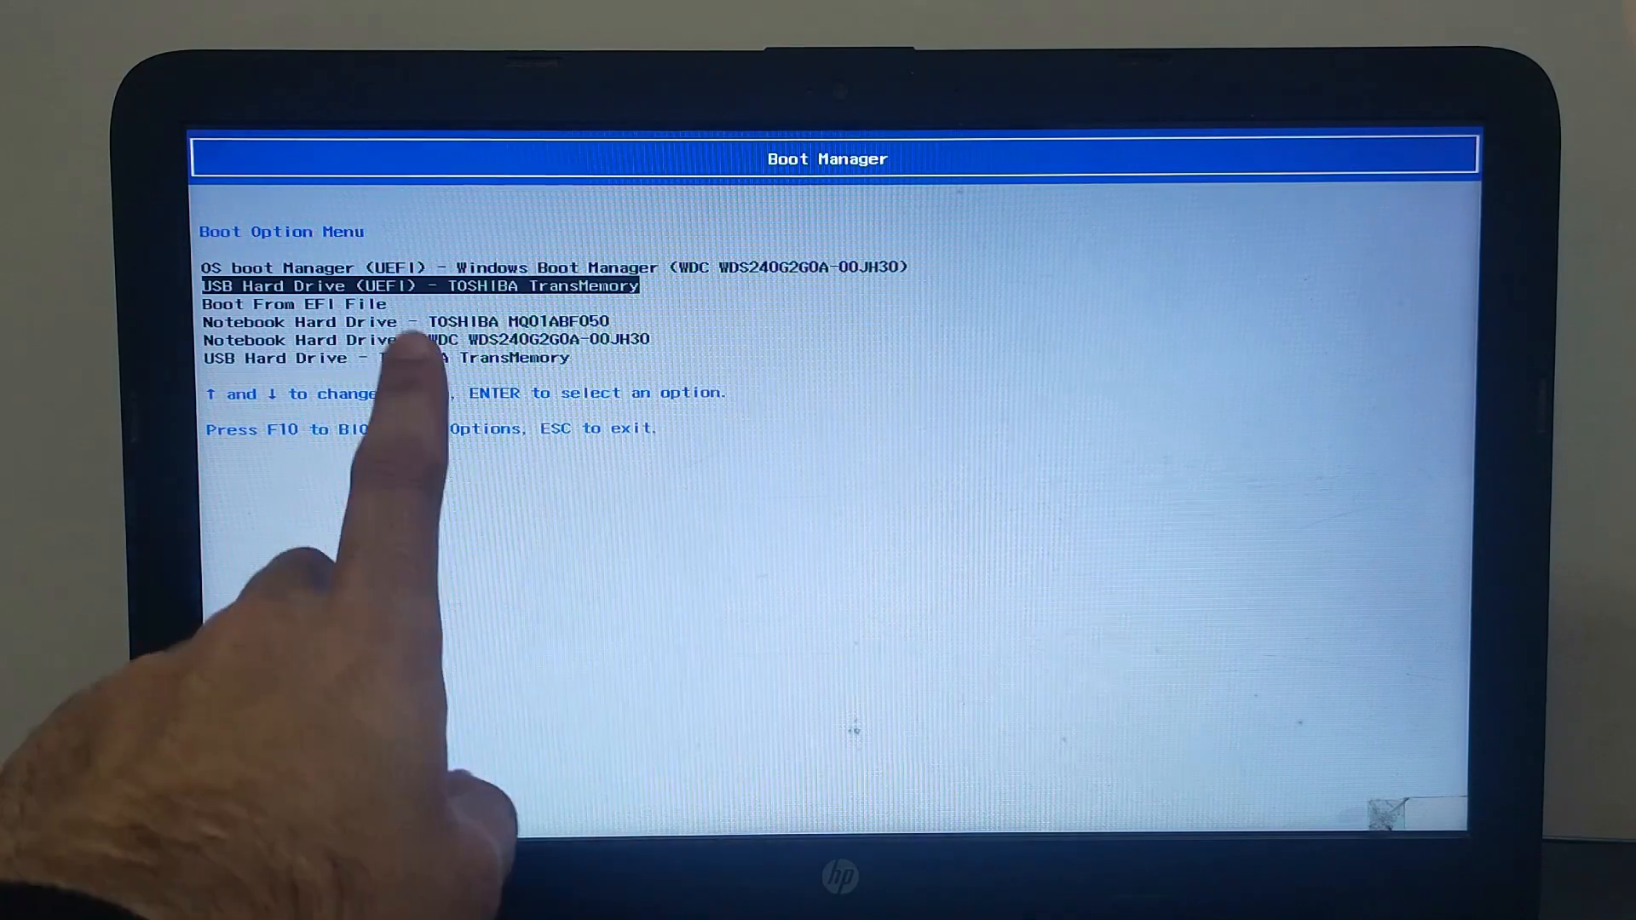
# Step: Boot from USB Hard Drive (UEFI) - TOSHIBA TransMemory in the Boot Option Menu
pyautogui.press('Down')
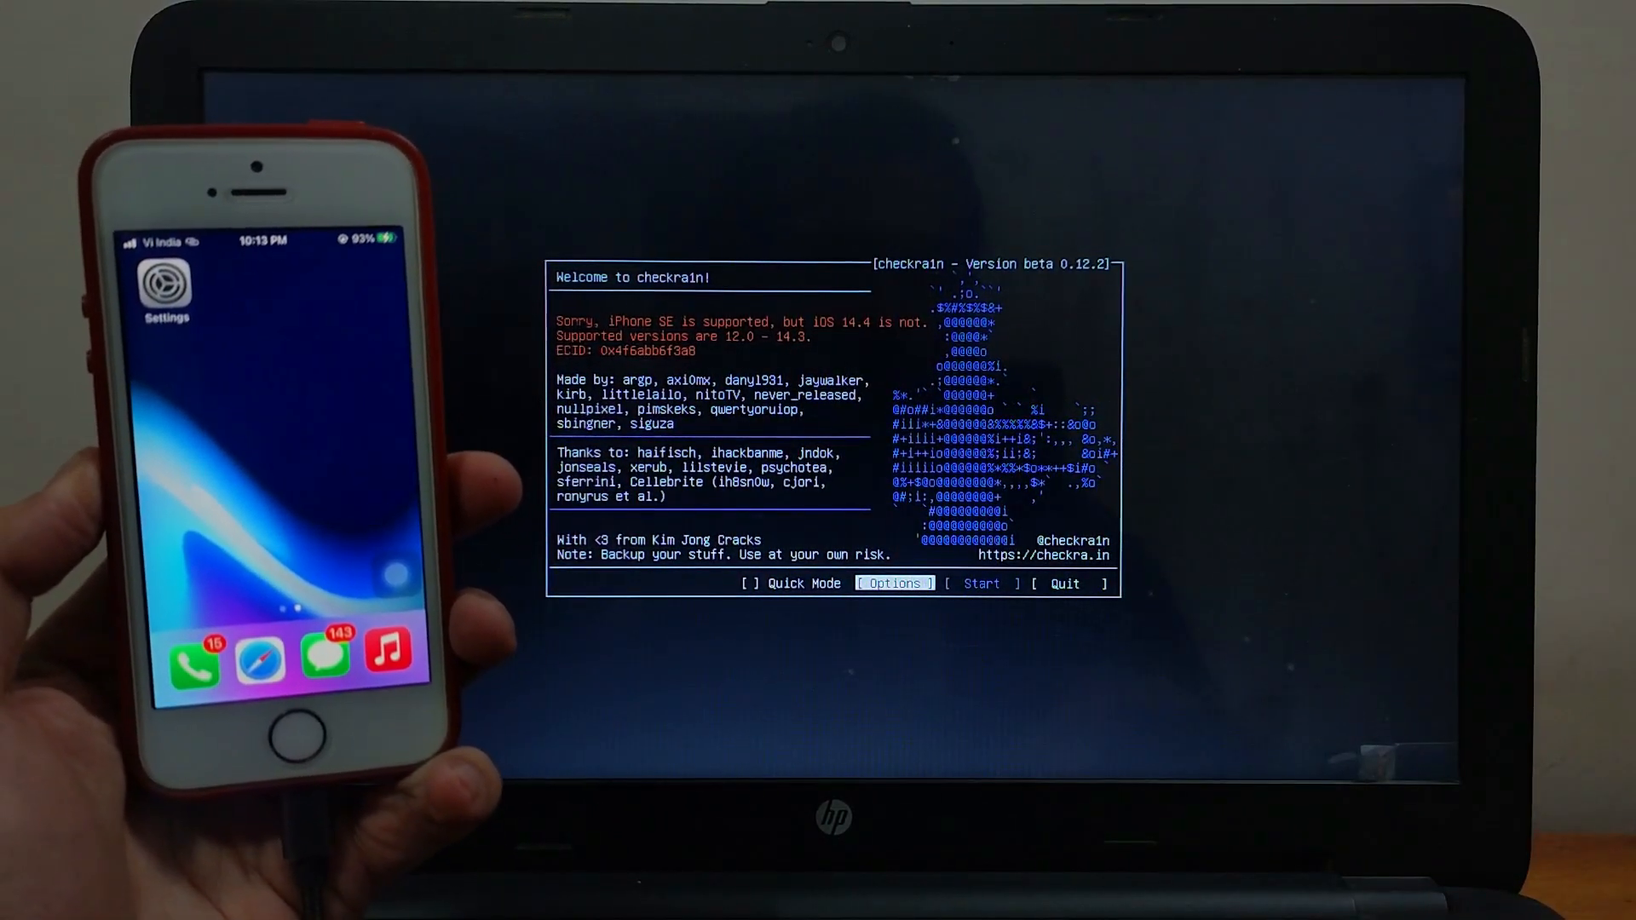
# Step: Enable Allow untested iOS/iPadOS/tvOS versions so the iPhone SE on iOS 14.4 is accepted
pyautogui.click(893, 583)
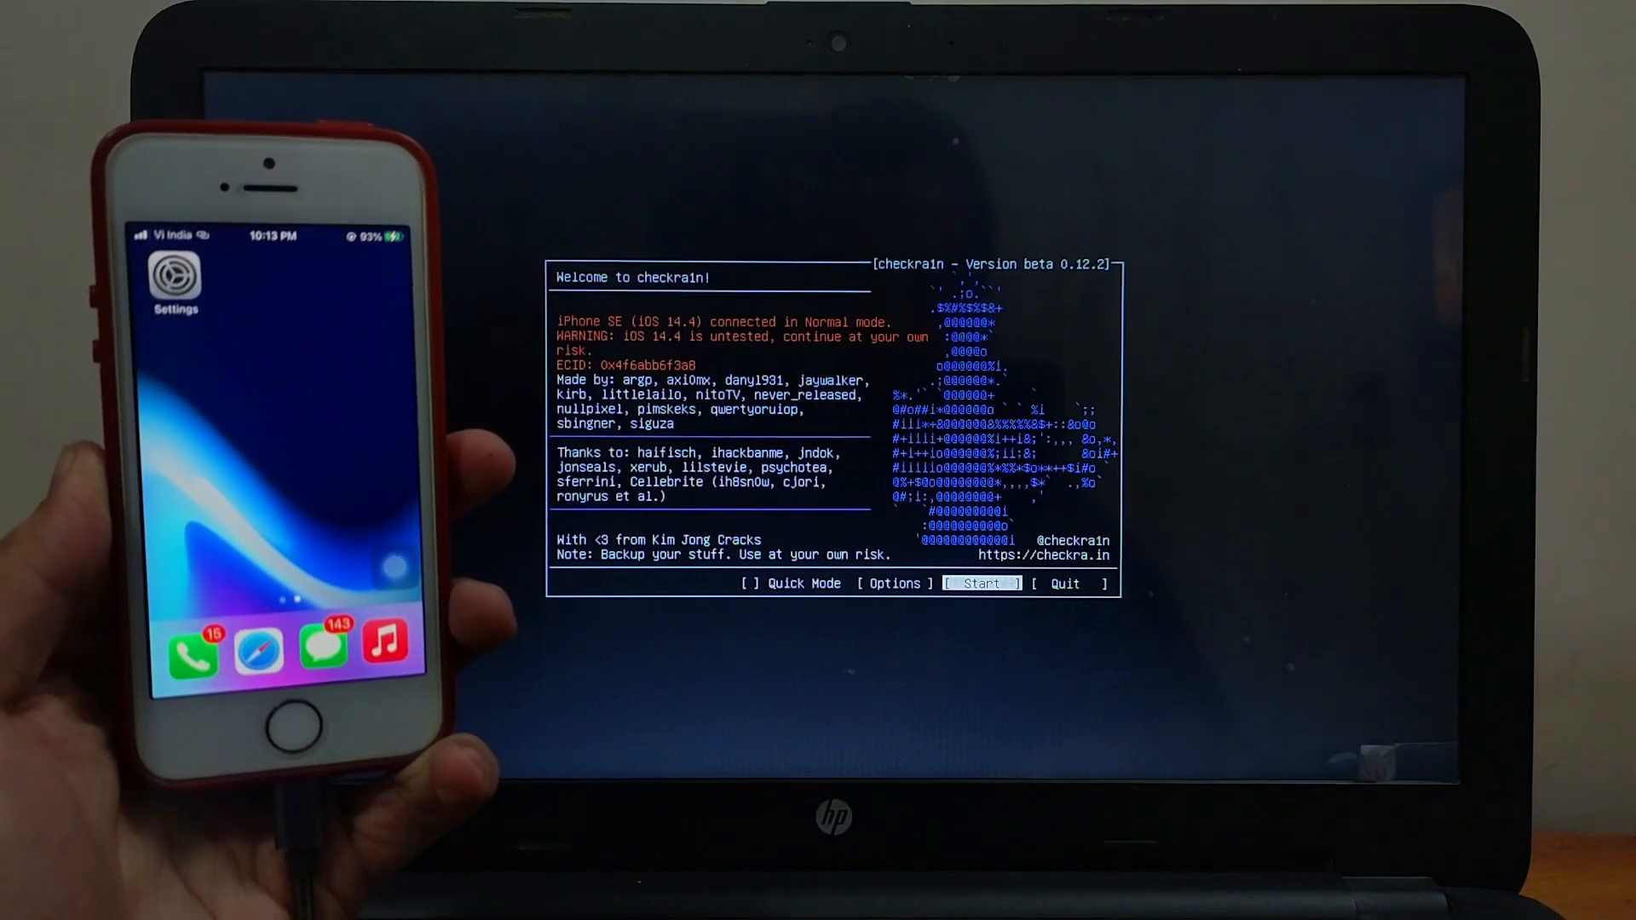
# Step: Start the jailbreak, sending the iPhone SE through recovery and DFU mode until installation completes
pyautogui.click(981, 582)
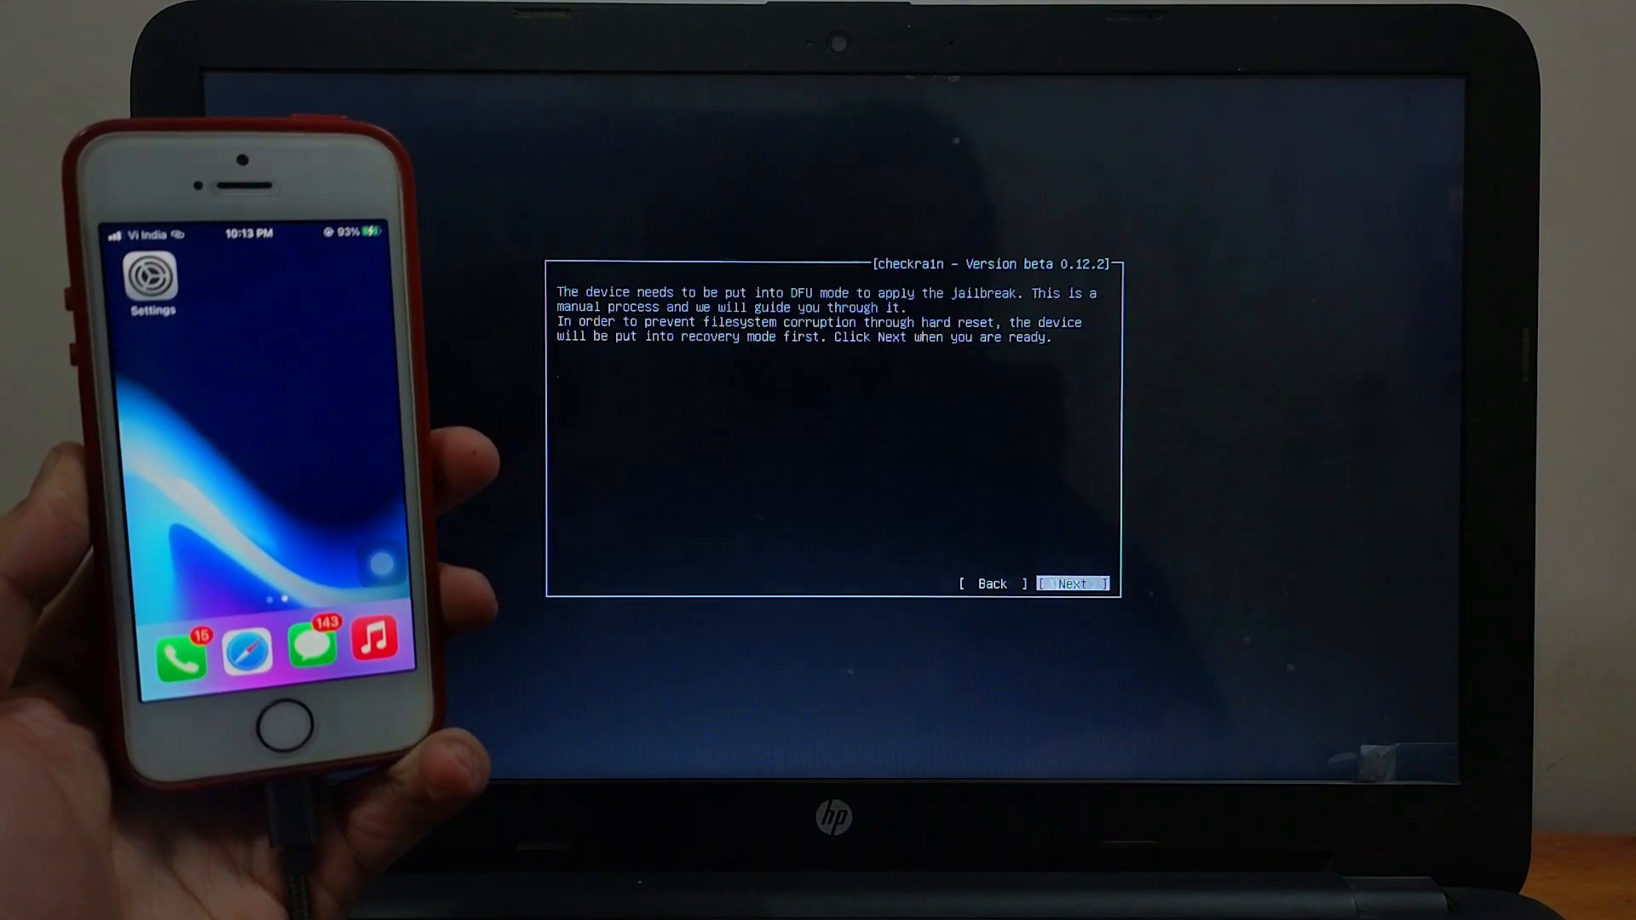
pyautogui.click(1072, 582)
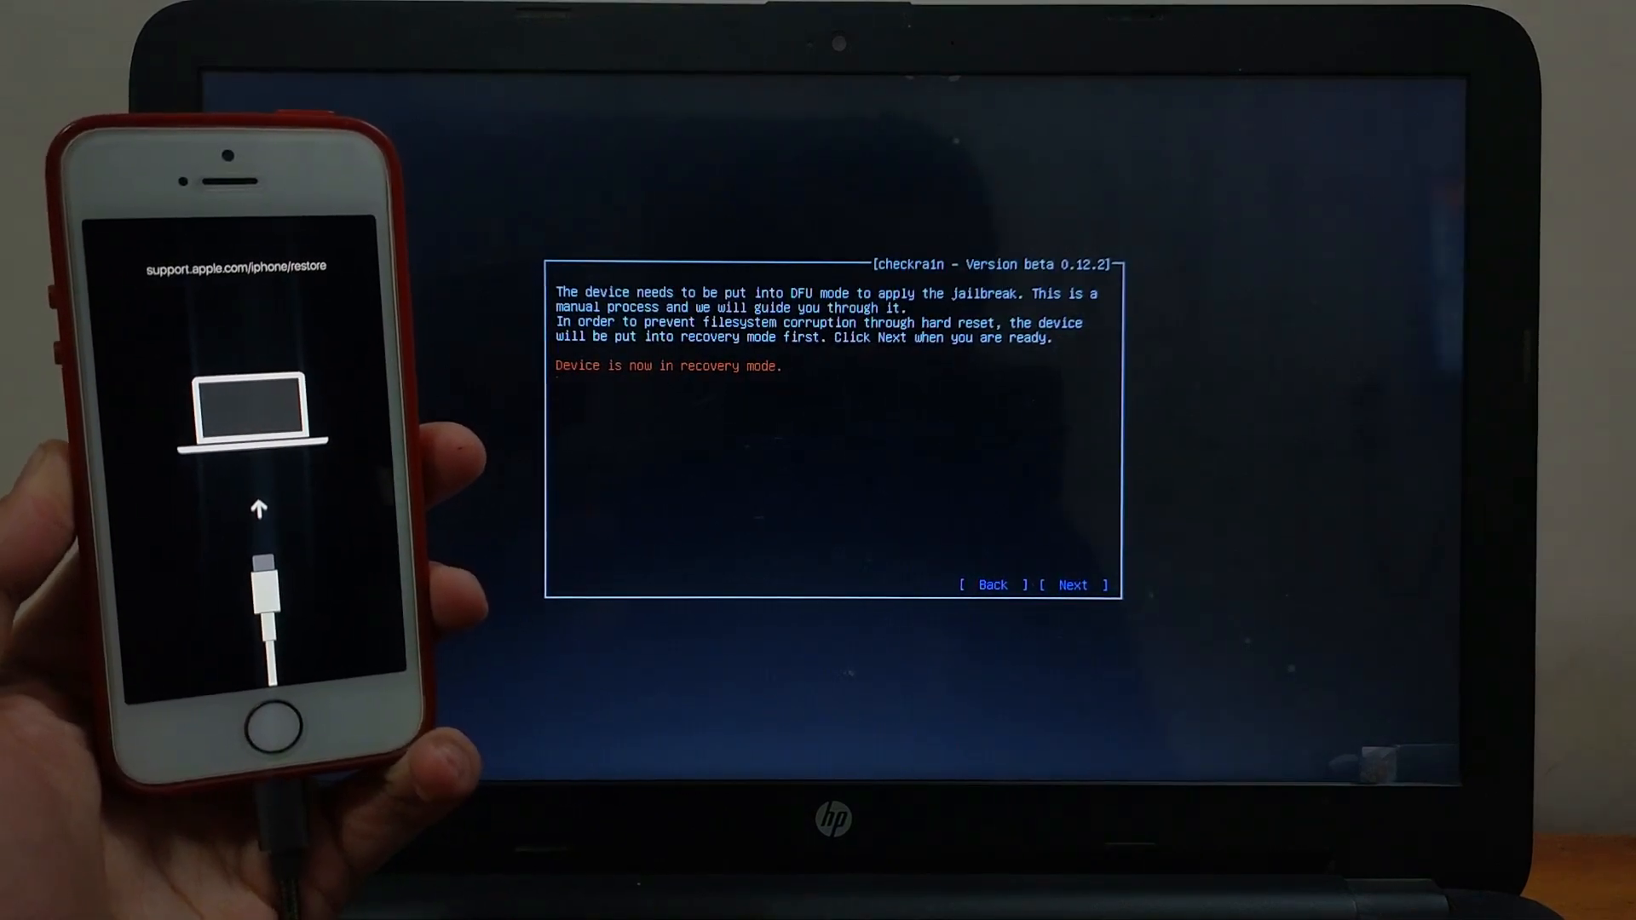
pyautogui.click(1073, 586)
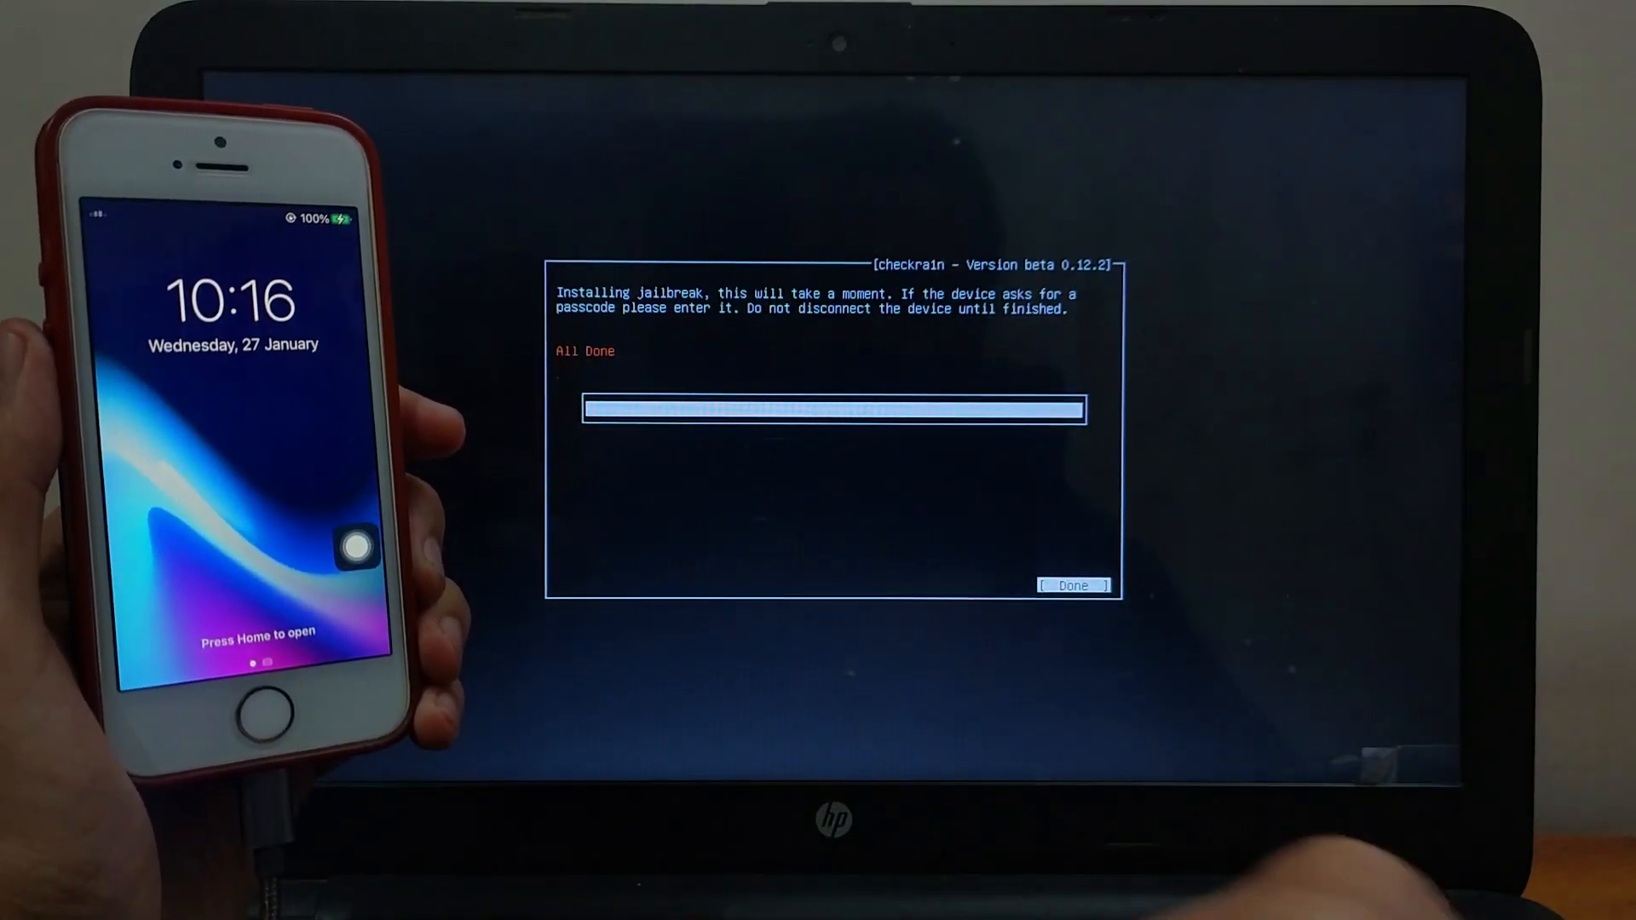
# Step: Dismiss the All Done screen to return checkra1n to its welcome screen
pyautogui.click(1073, 586)
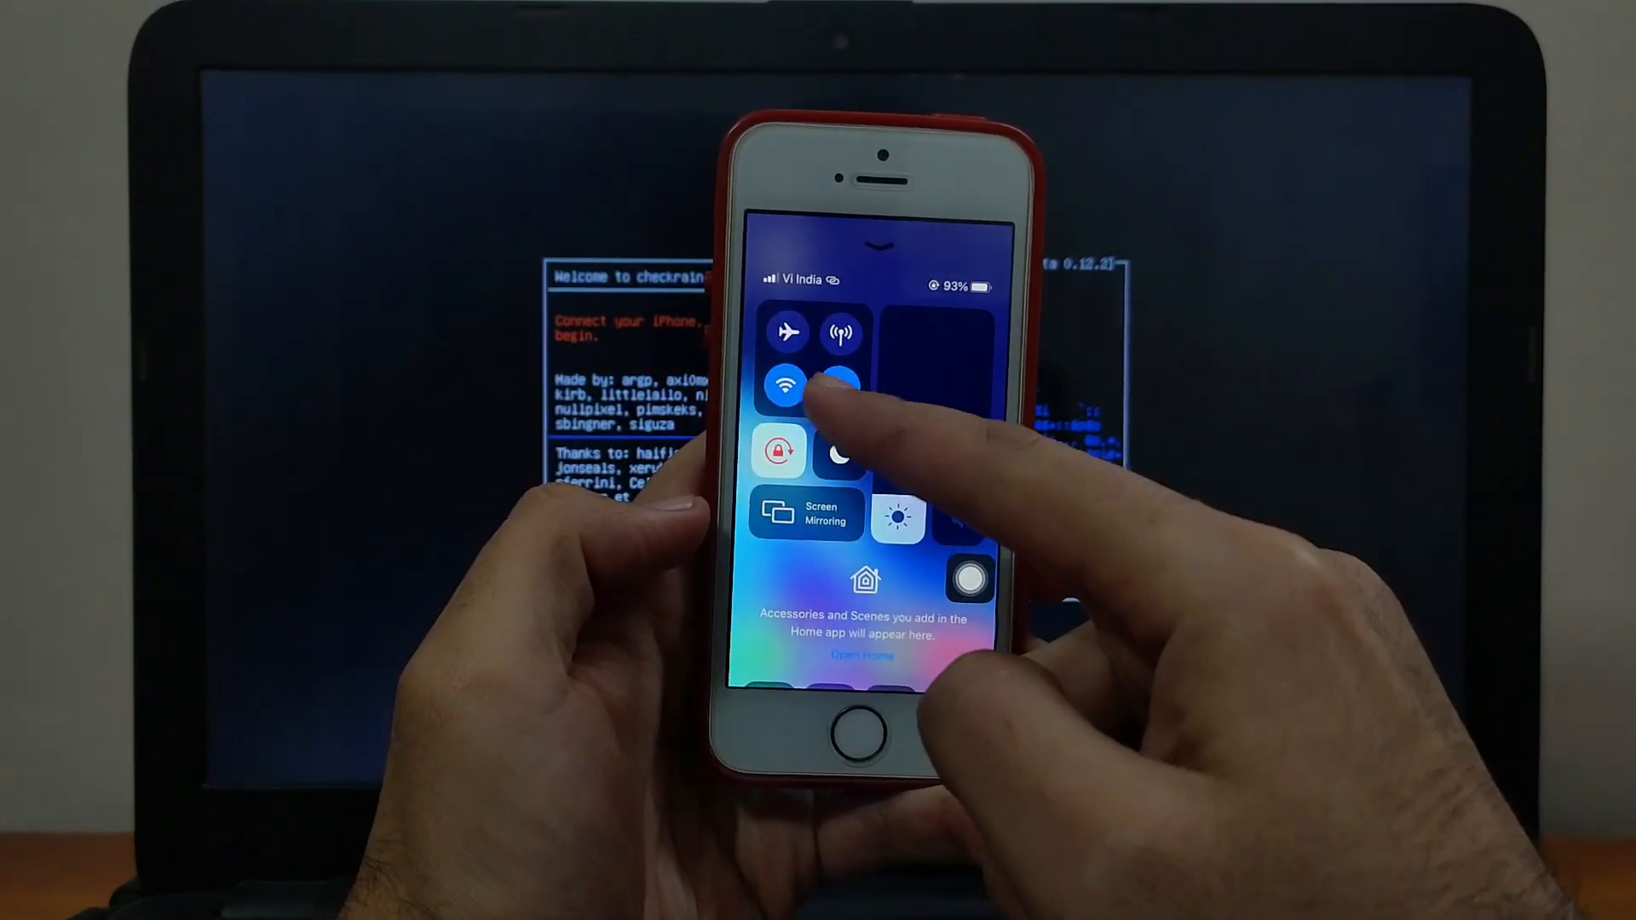
# Step: Turn on Wi-Fi in Control Center so the checkra1n loader can install Cydia
pyautogui.click(845, 384)
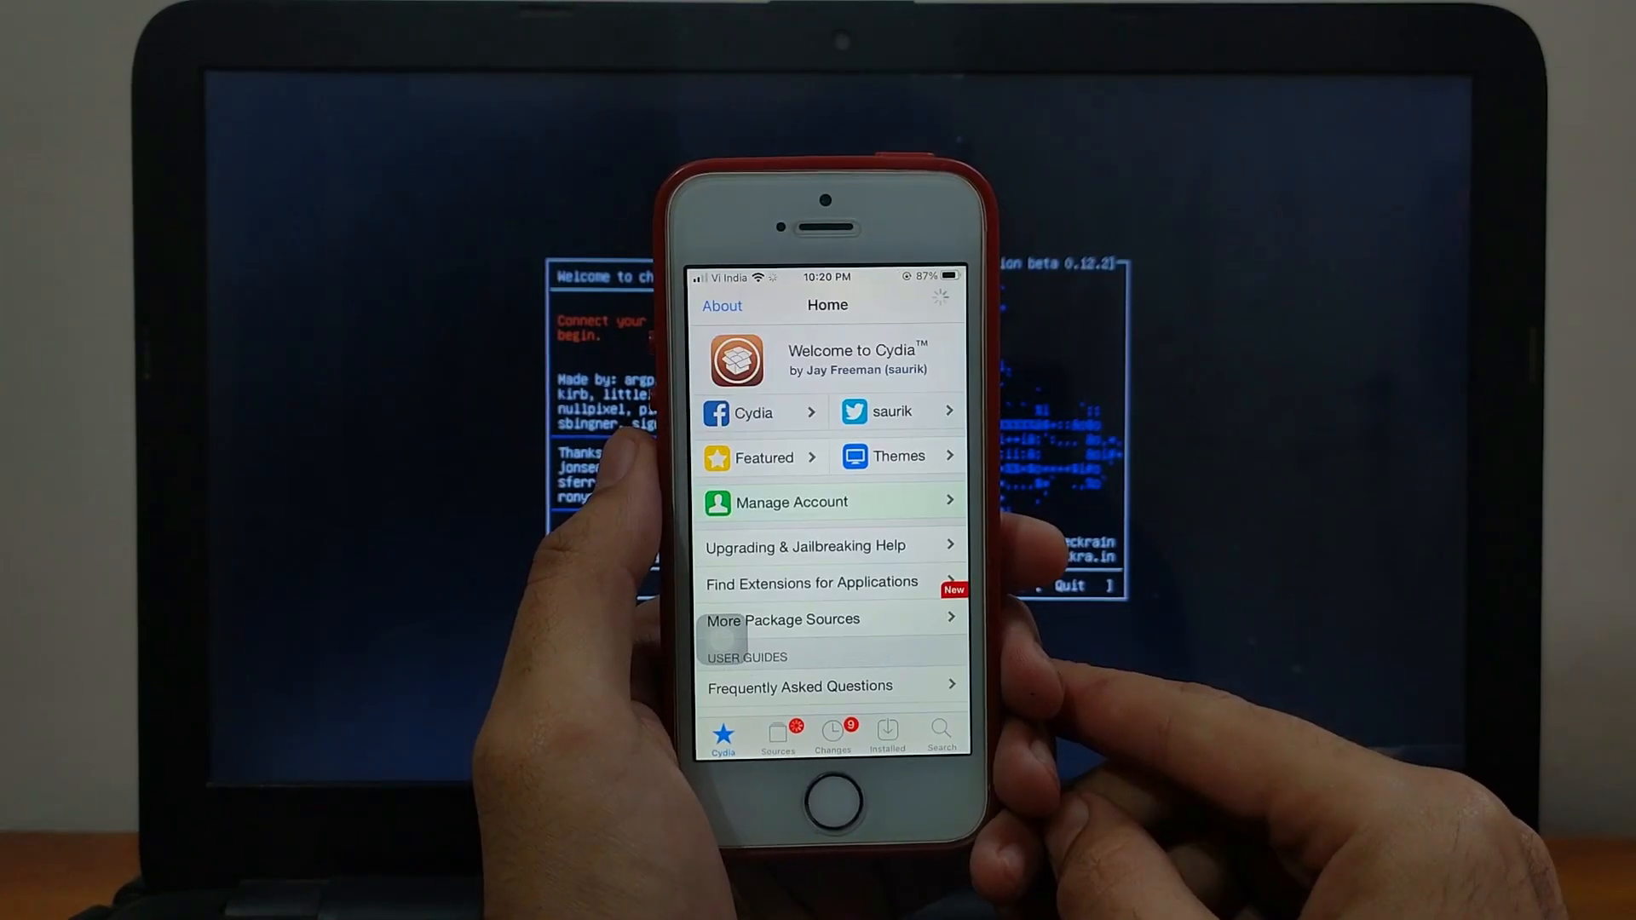
# Step: Find Cydia in the App Library, launch it and browse another of its sections
pyautogui.scroll(-3)
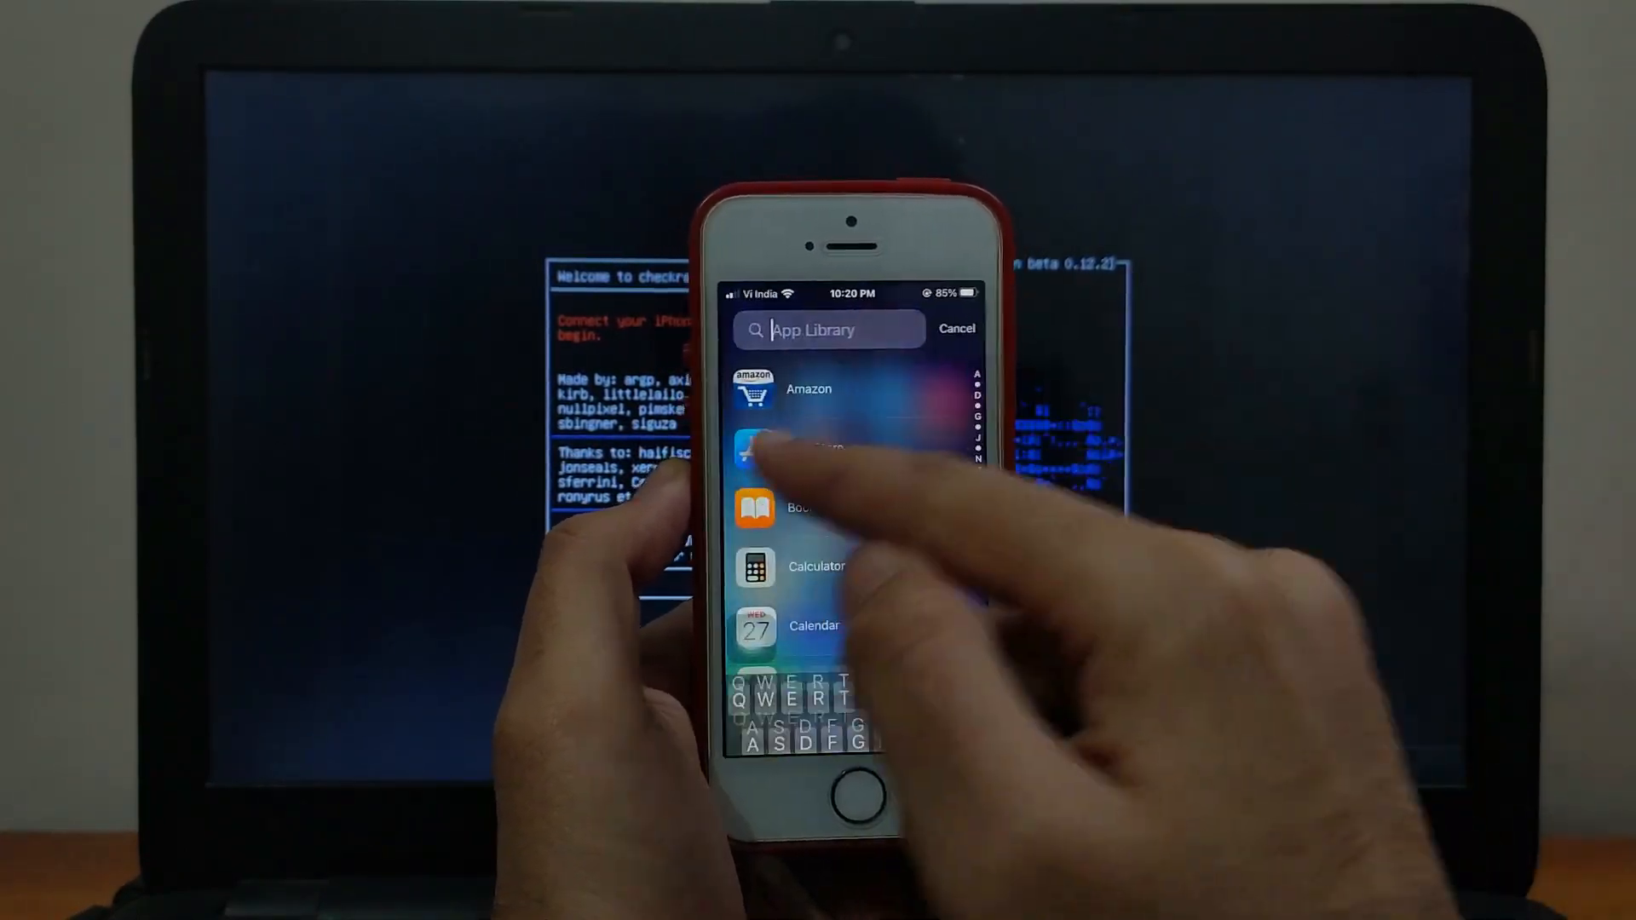
pyautogui.write('Cu')
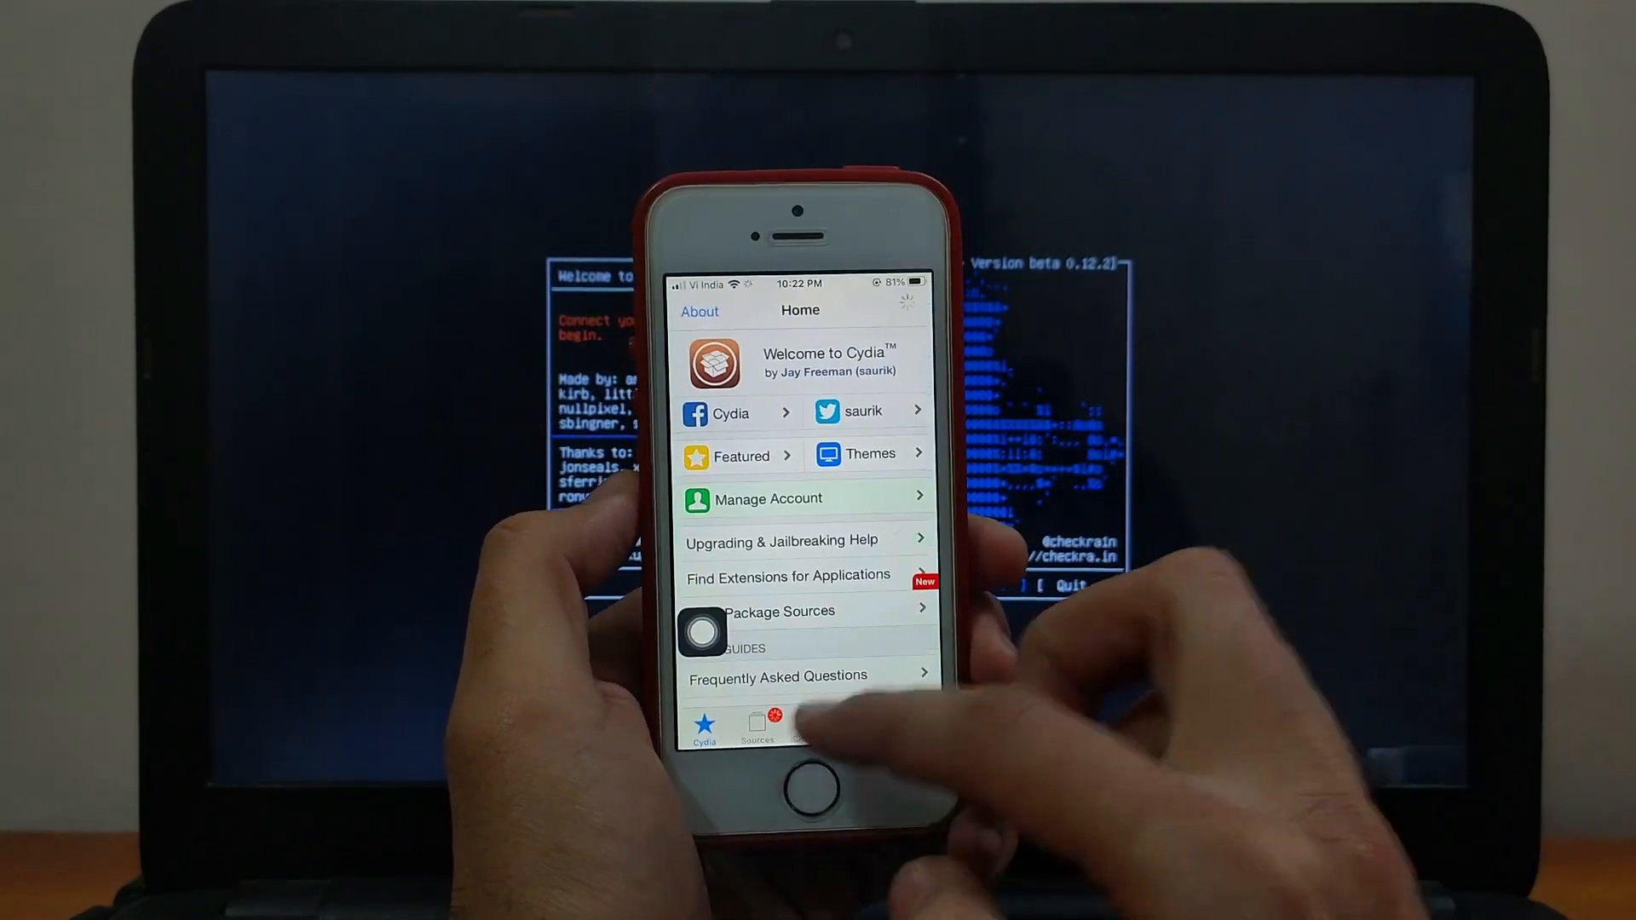
pyautogui.click(909, 722)
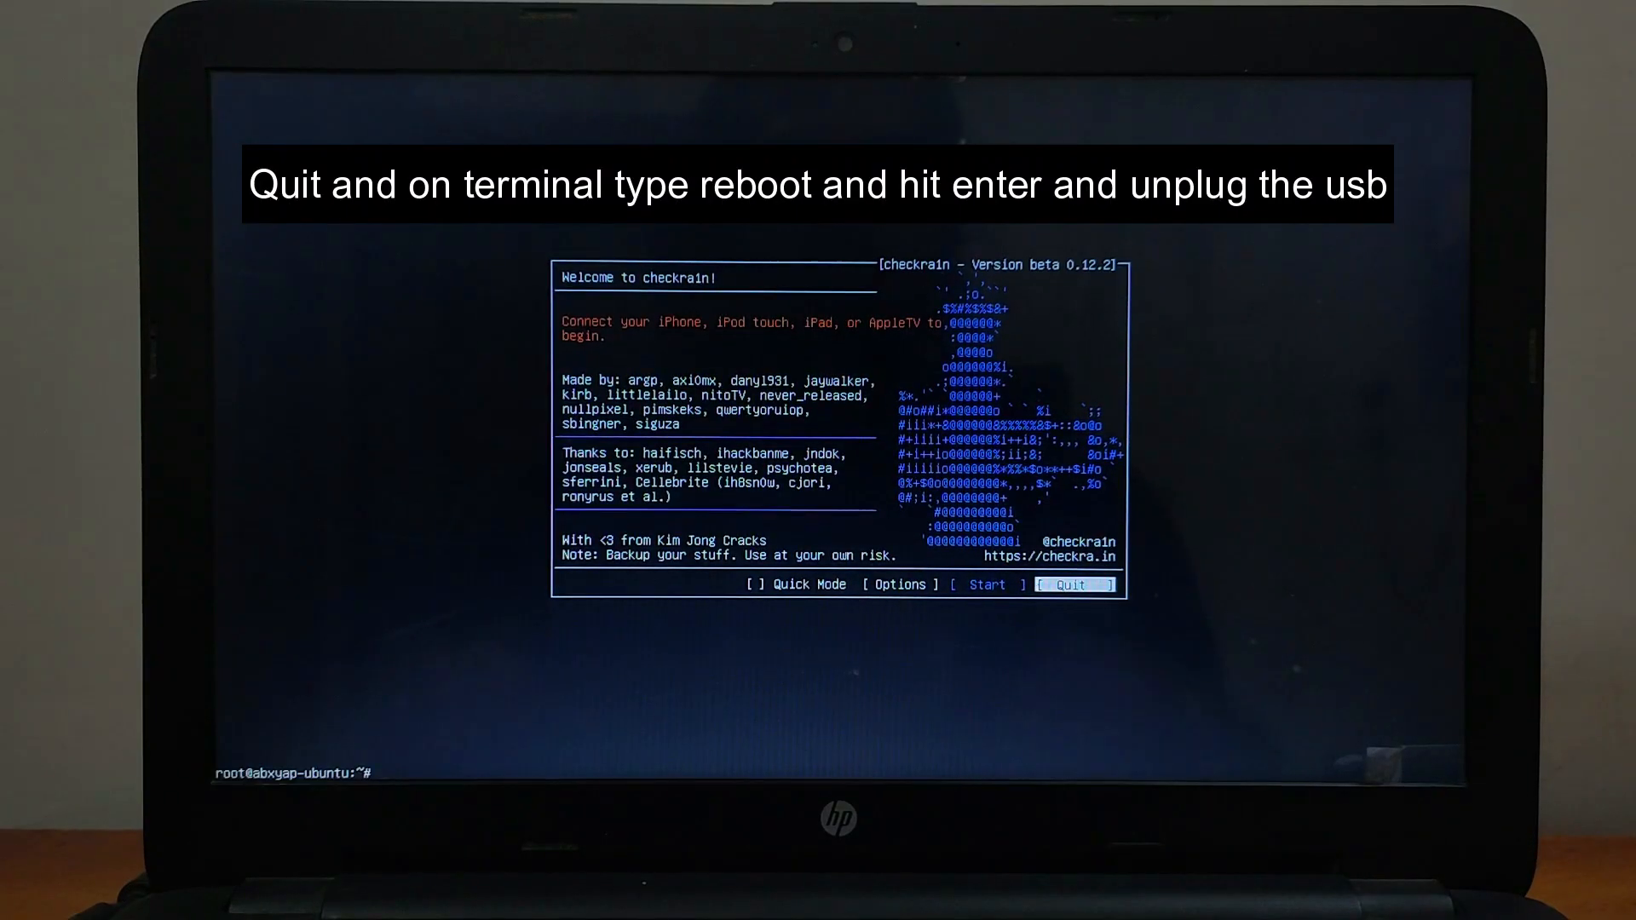
# Step: Enter the reboot command at the checkra1n root terminal prompt
pyautogui.write('r')
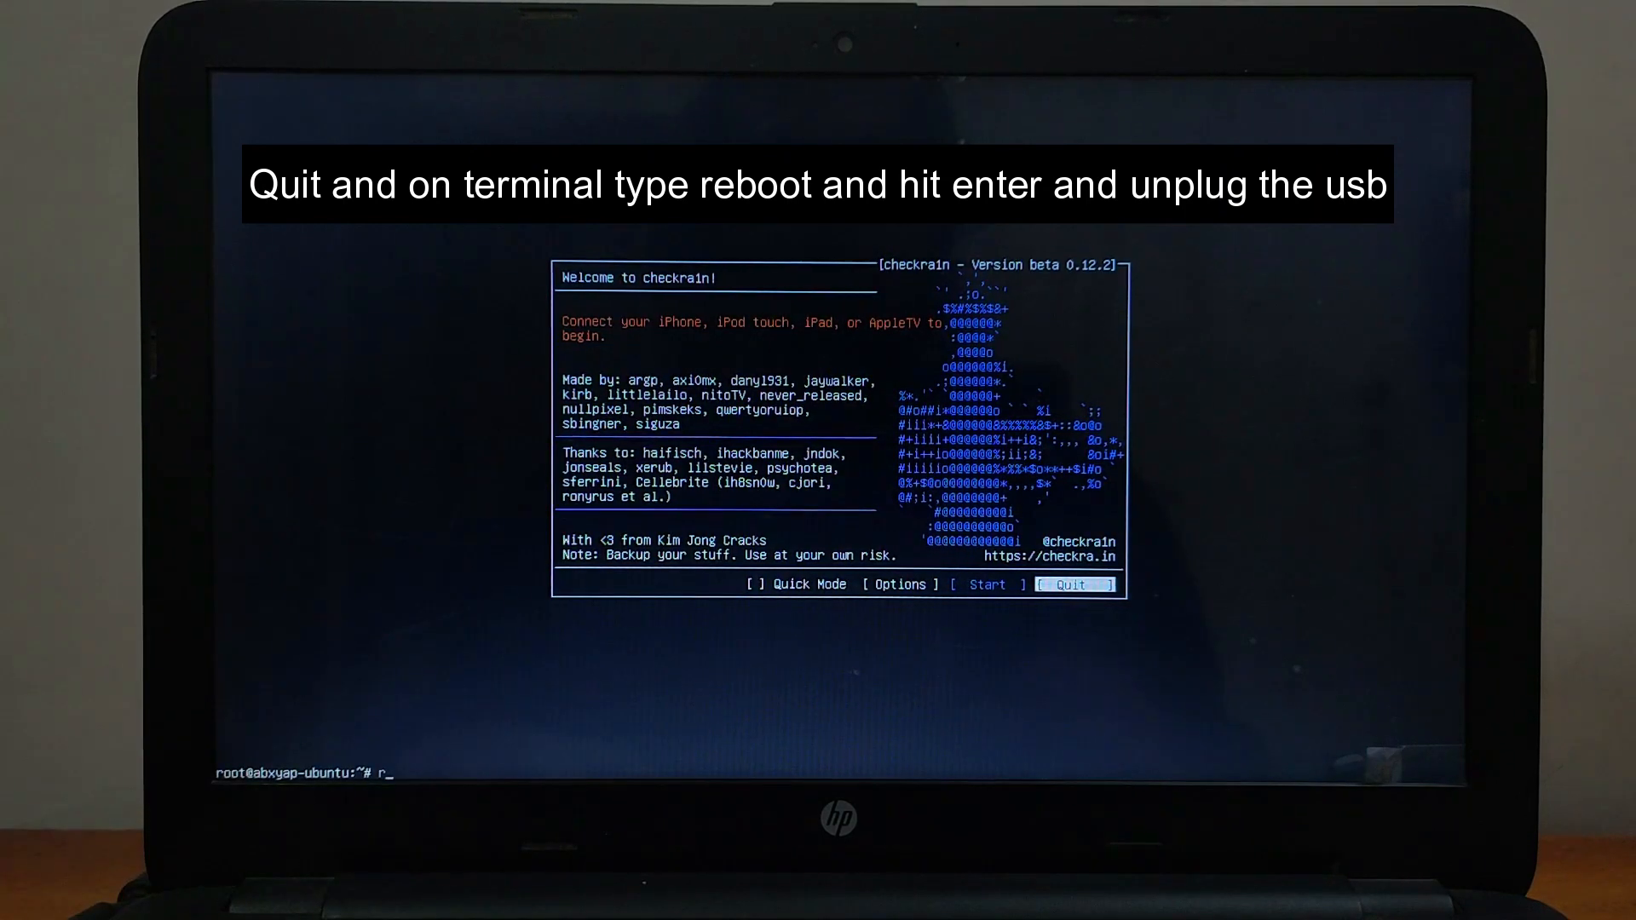
pyautogui.write('eboot')
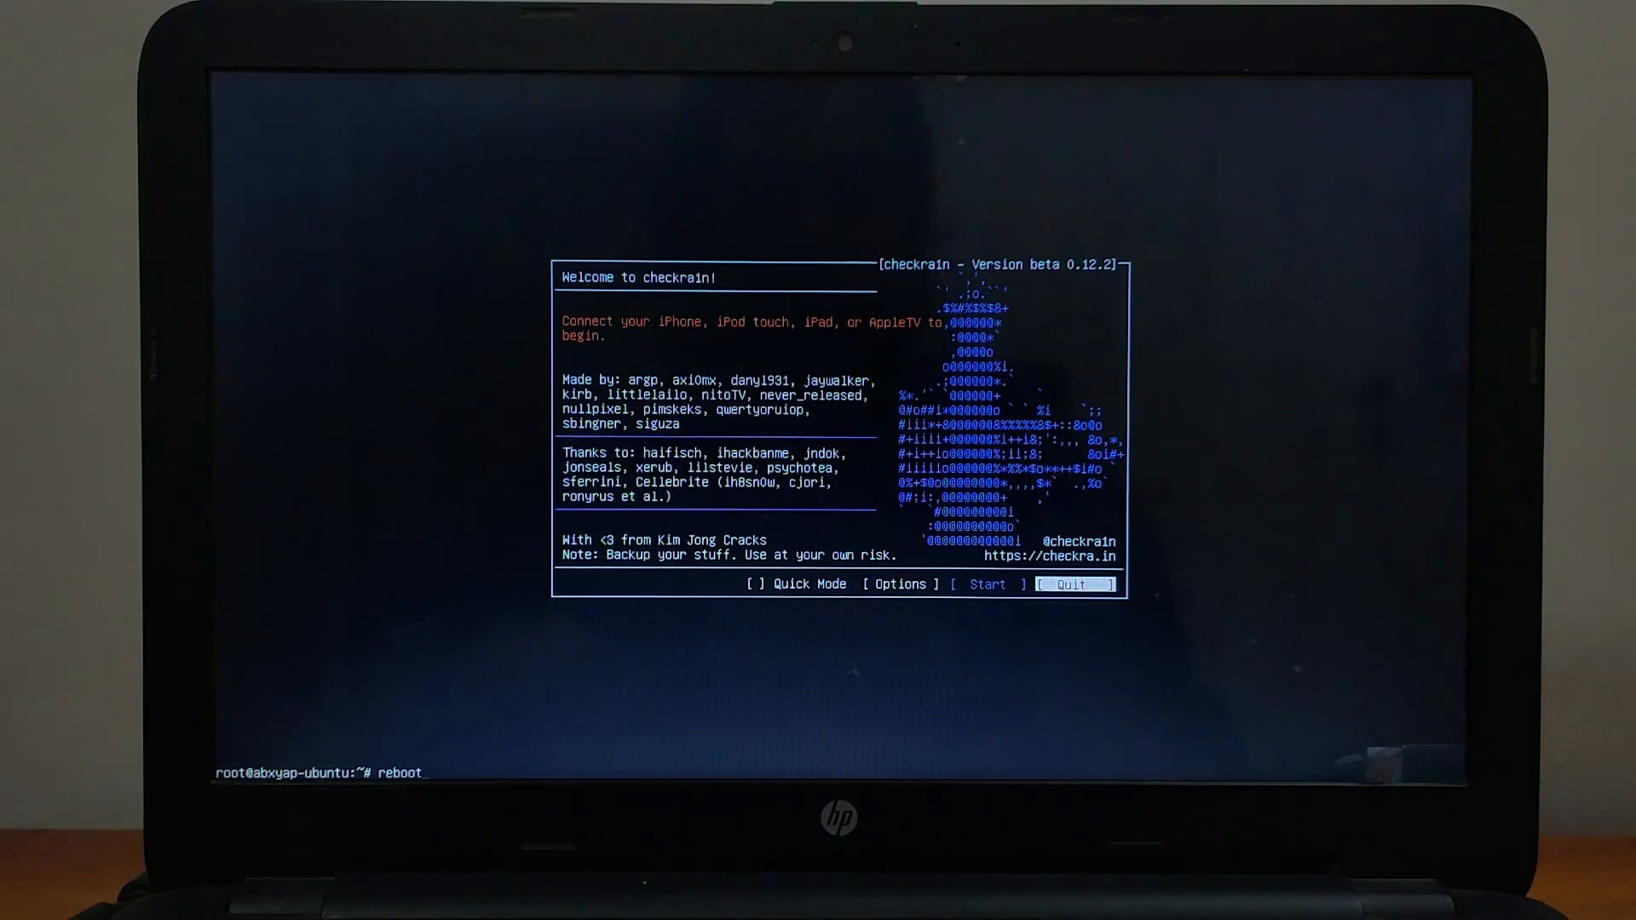